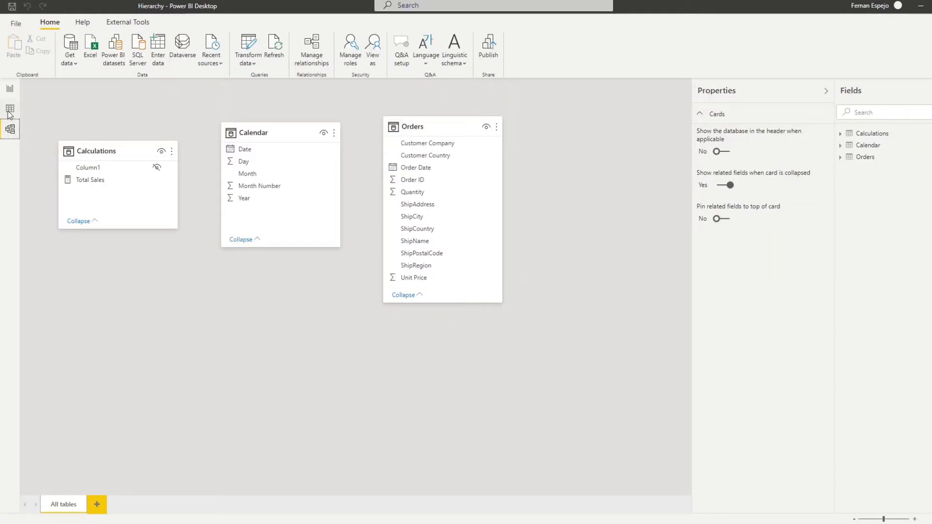
Review the Orders rows and the Total Sales measure, then return to the report page
{"action": "left_click", "coordinate": [10, 108]}
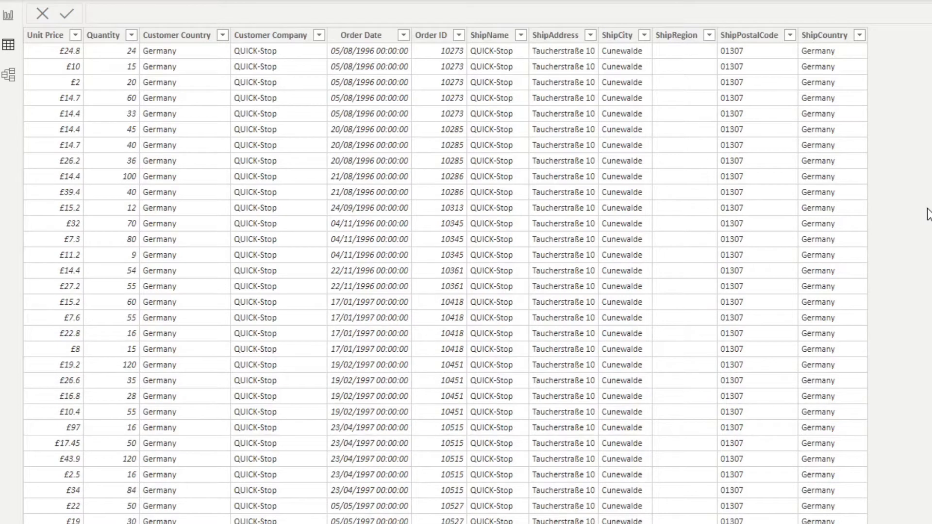
{"action": "mouse_move", "coordinate": [506, 263]}
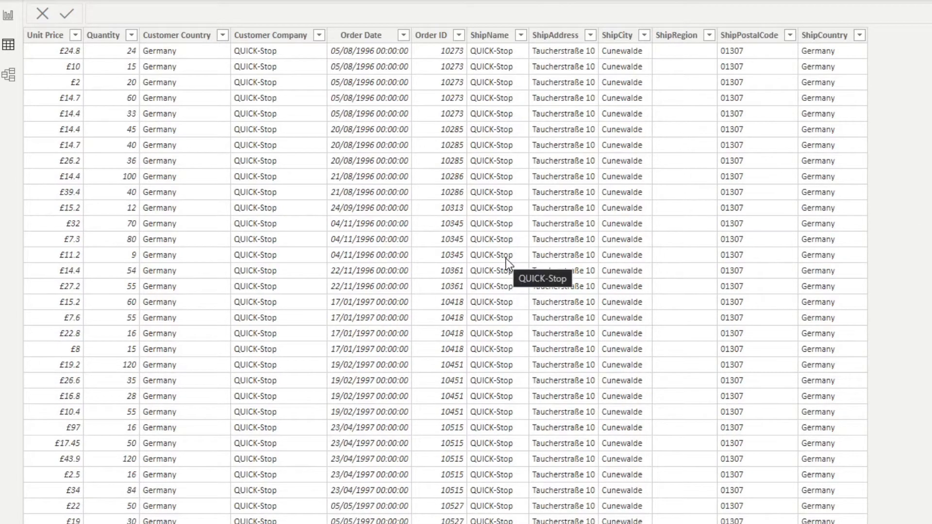
{"action": "mouse_move", "coordinate": [591, 361]}
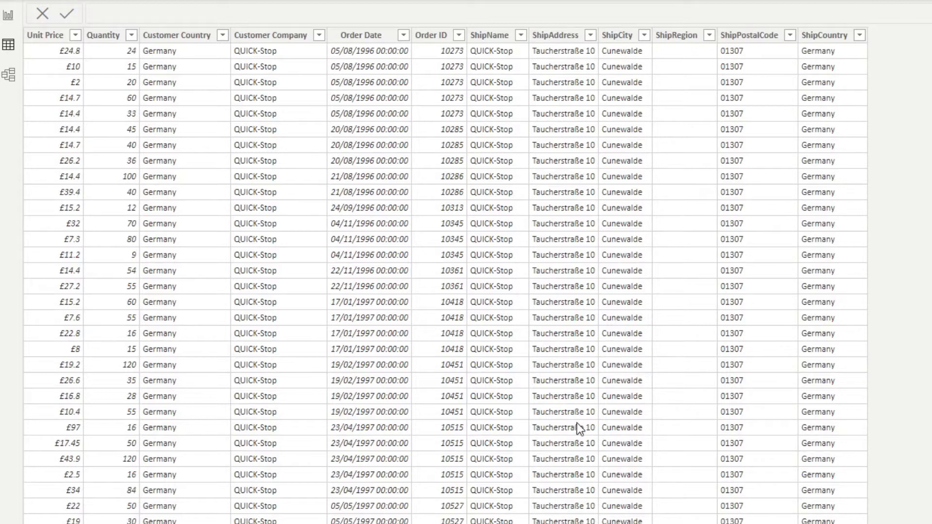
{"action": "mouse_move", "coordinate": [585, 438]}
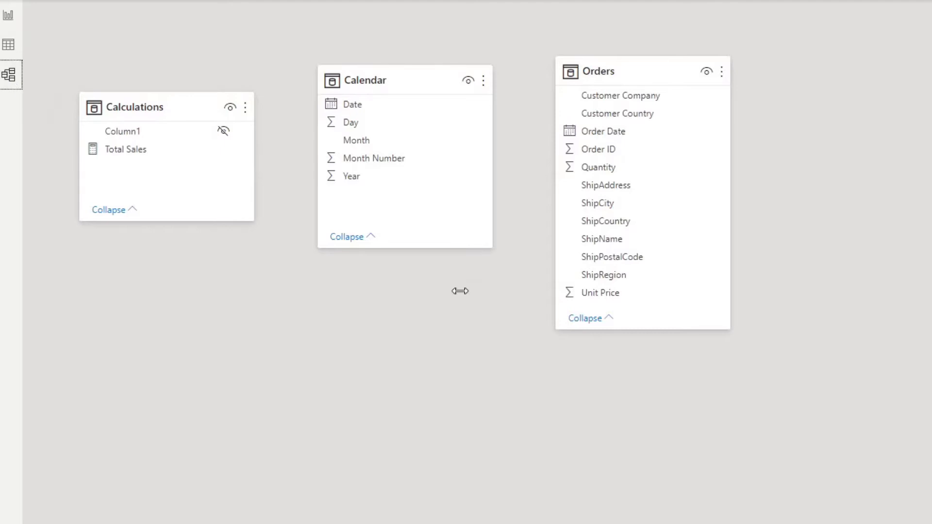
{"action": "mouse_move", "coordinate": [494, 362]}
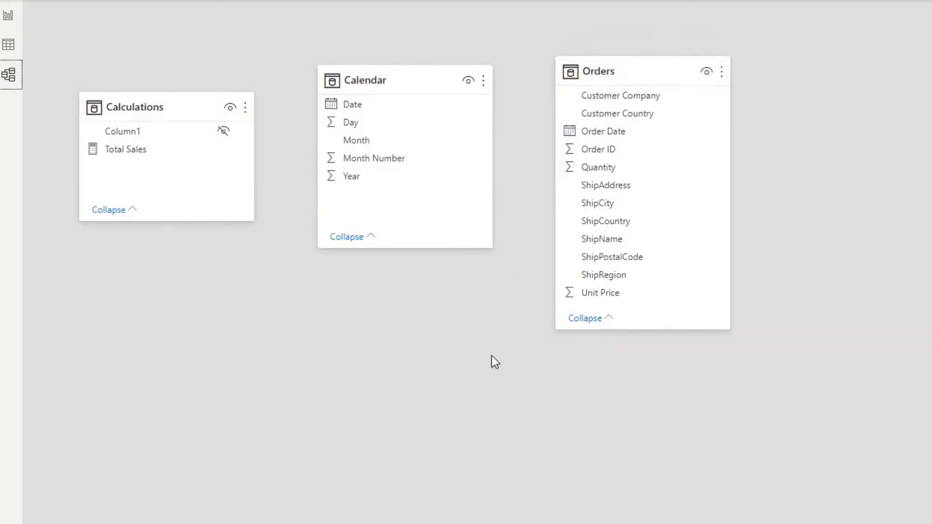
{"action": "mouse_move", "coordinate": [525, 324]}
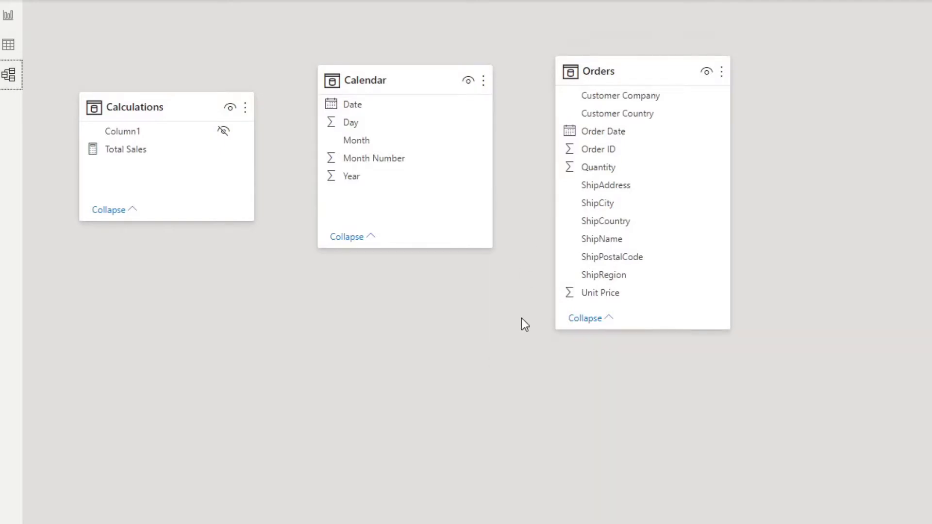
{"action": "mouse_move", "coordinate": [487, 314]}
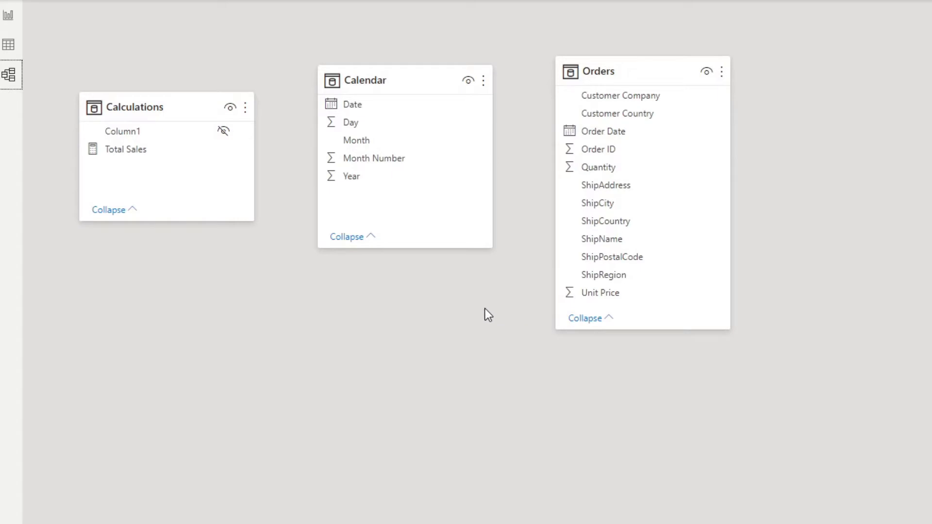
{"action": "mouse_move", "coordinate": [131, 311]}
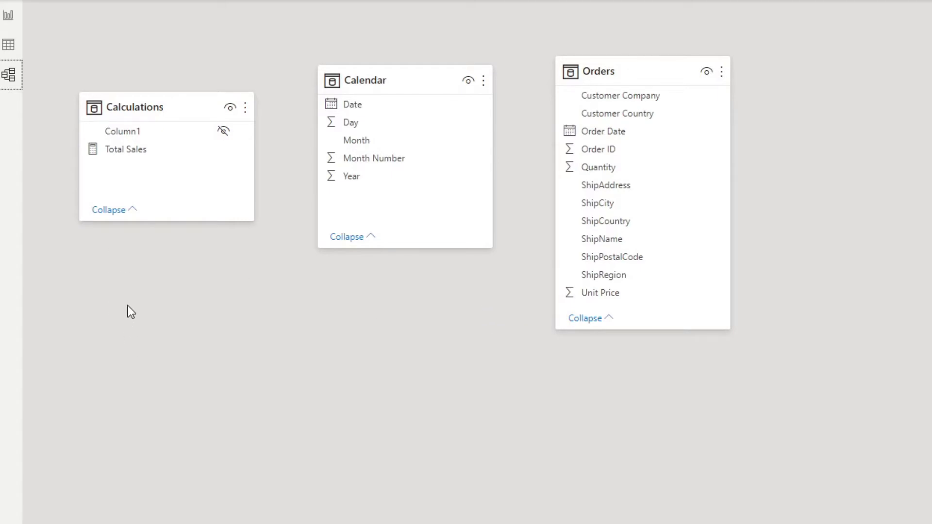
{"action": "mouse_move", "coordinate": [470, 362]}
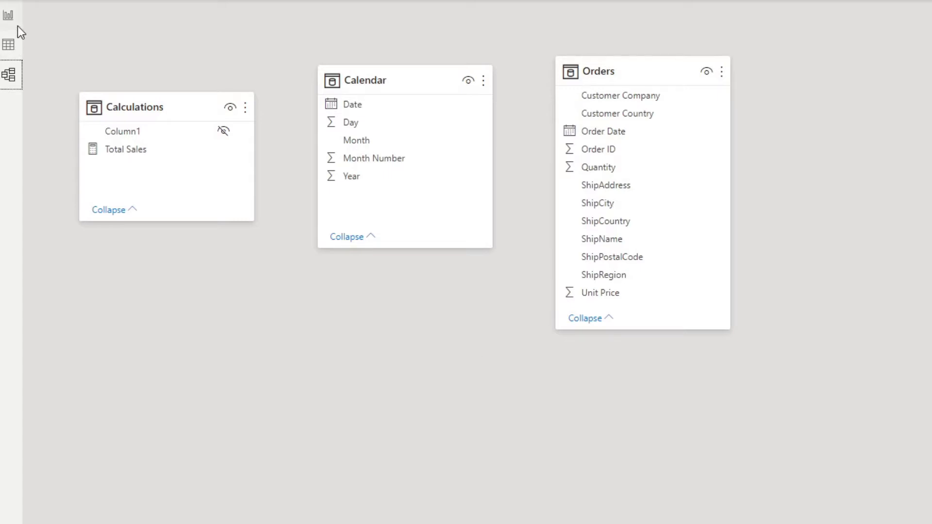
{"action": "left_click", "coordinate": [126, 149]}
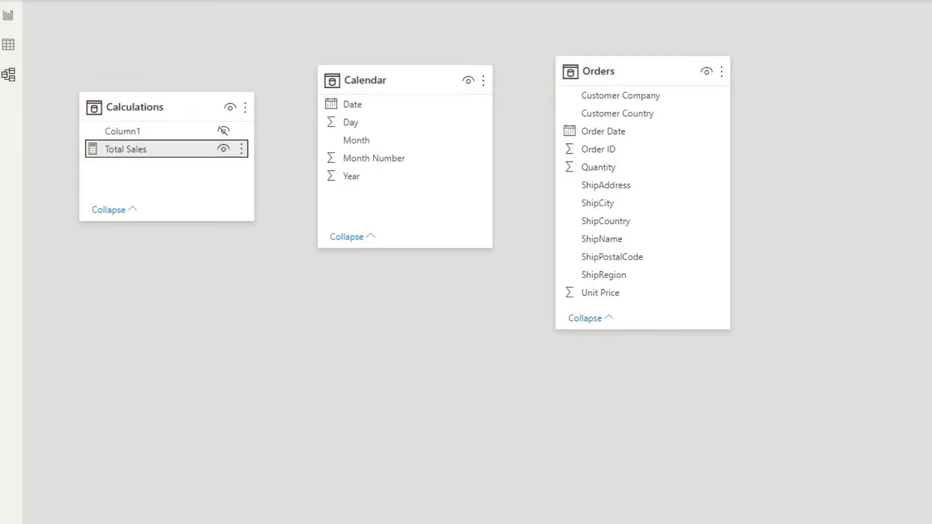
{"action": "mouse_move", "coordinate": [798, 125]}
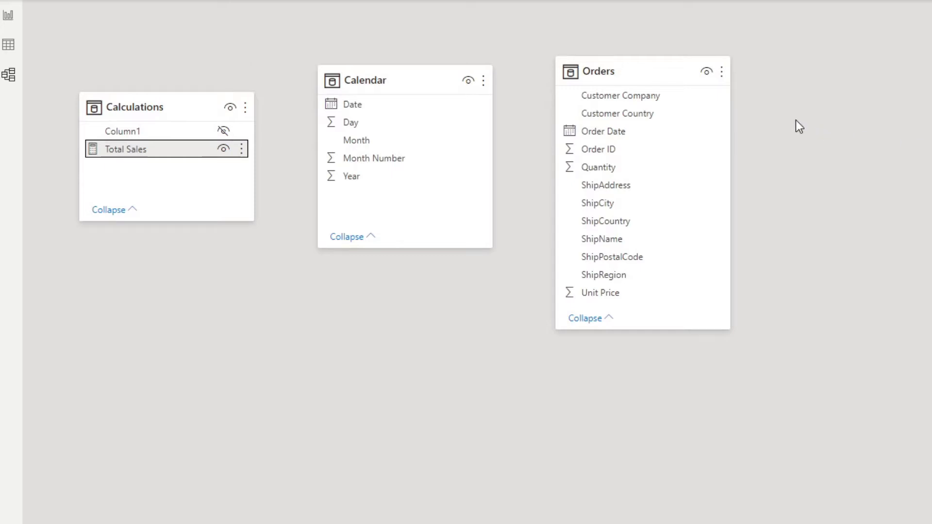
{"action": "mouse_move", "coordinate": [11, 17]}
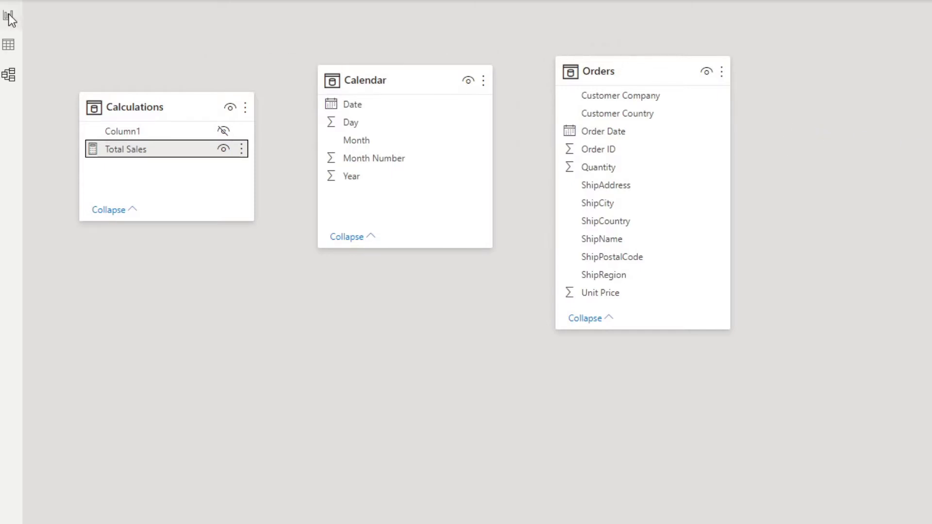
{"action": "left_click", "coordinate": [9, 16]}
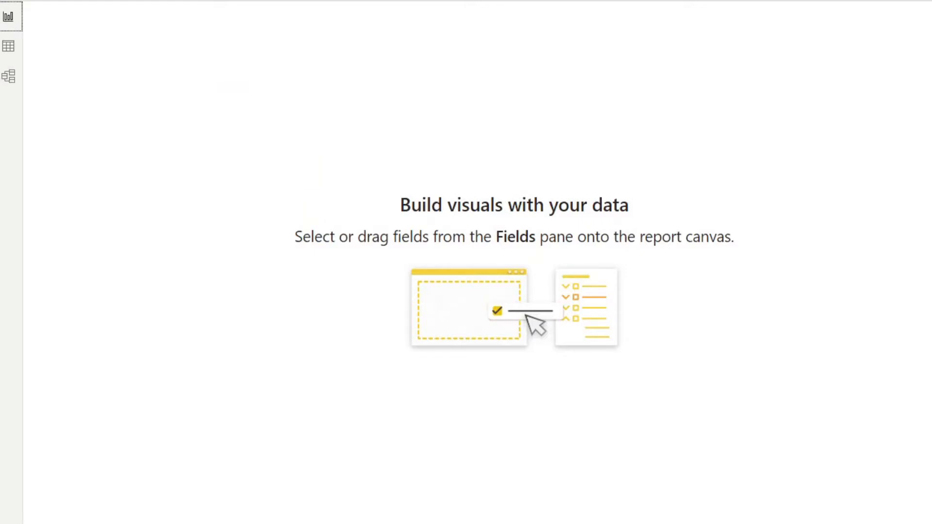
Expand Order Date into its Date Hierarchy levels Year, Quarter, Month and Day
{"action": "left_click", "coordinate": [682, 20]}
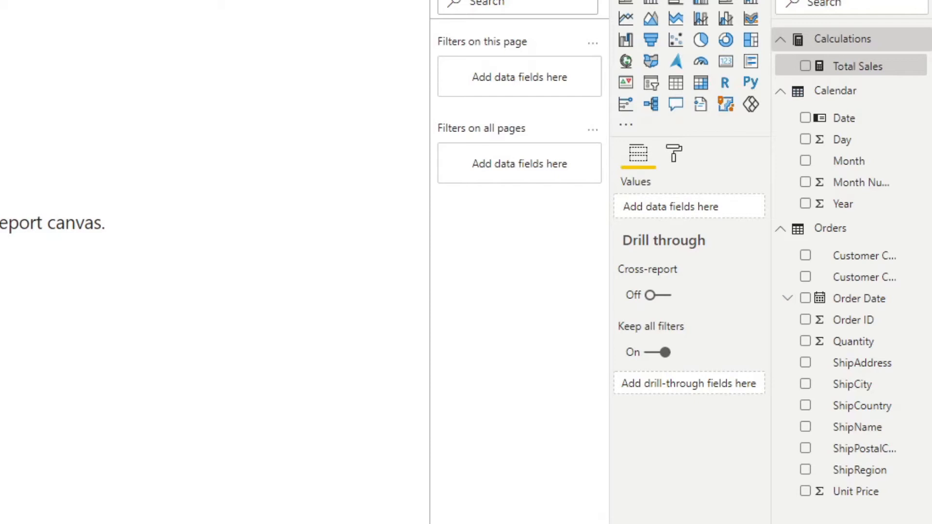
{"action": "mouse_move", "coordinate": [832, 313]}
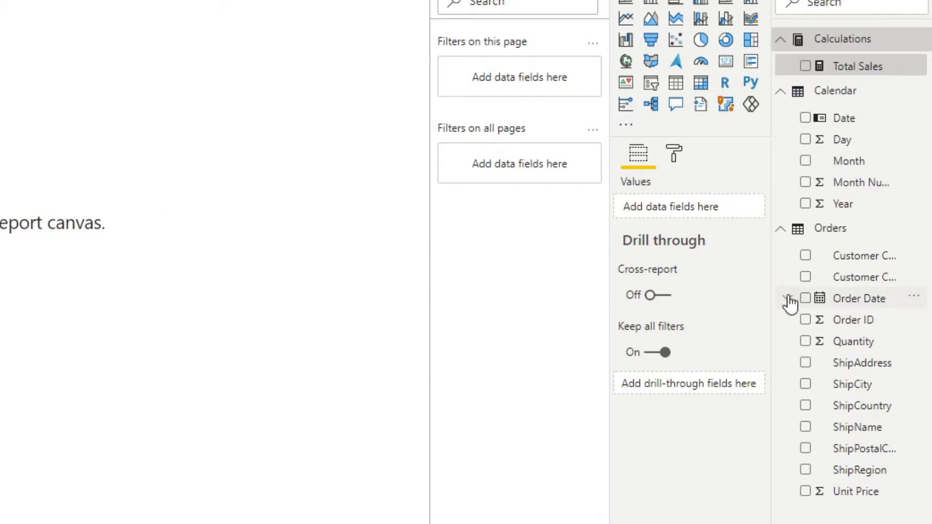
{"action": "left_click", "coordinate": [786, 298]}
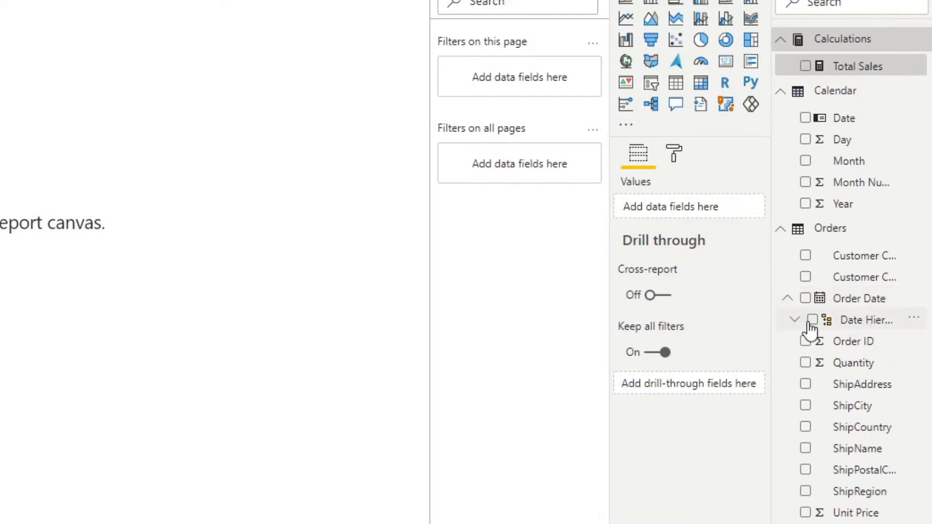
{"action": "left_click", "coordinate": [795, 320]}
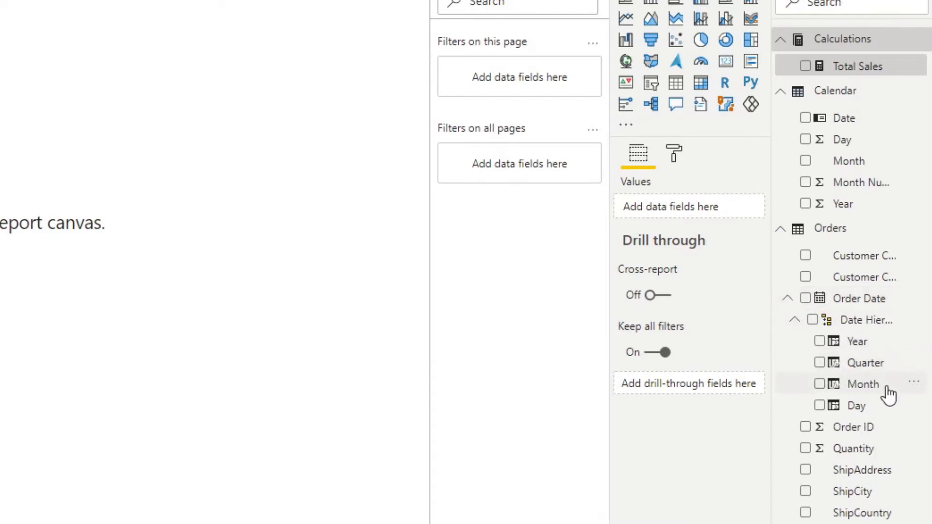
{"action": "mouse_move", "coordinate": [865, 348]}
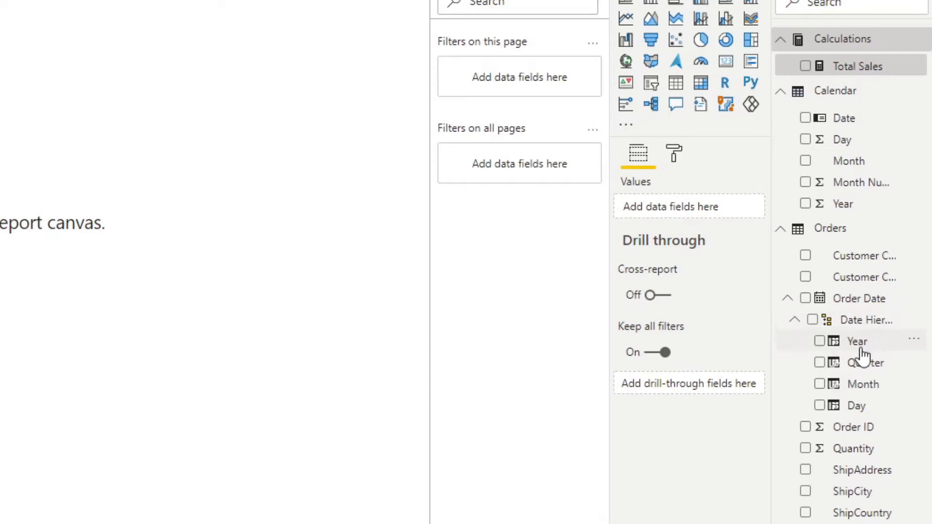
{"action": "mouse_move", "coordinate": [859, 404]}
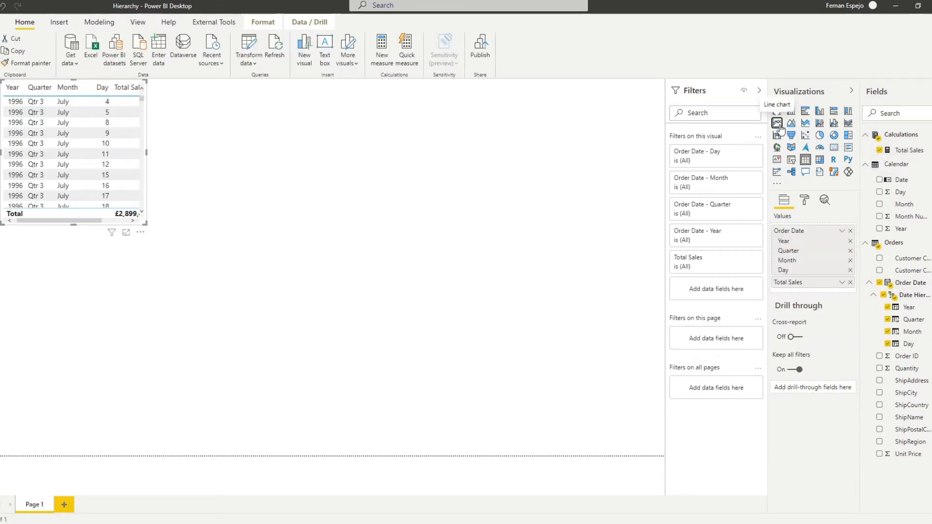
Convert the Total Sales table into a line chart by Year, 1996–1998
{"action": "left_click", "coordinate": [776, 123]}
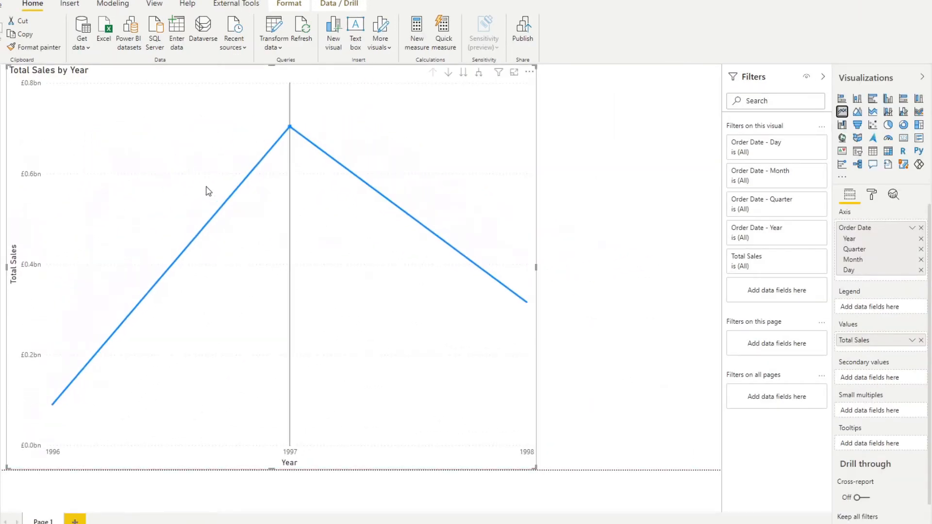
{"action": "mouse_move", "coordinate": [513, 342]}
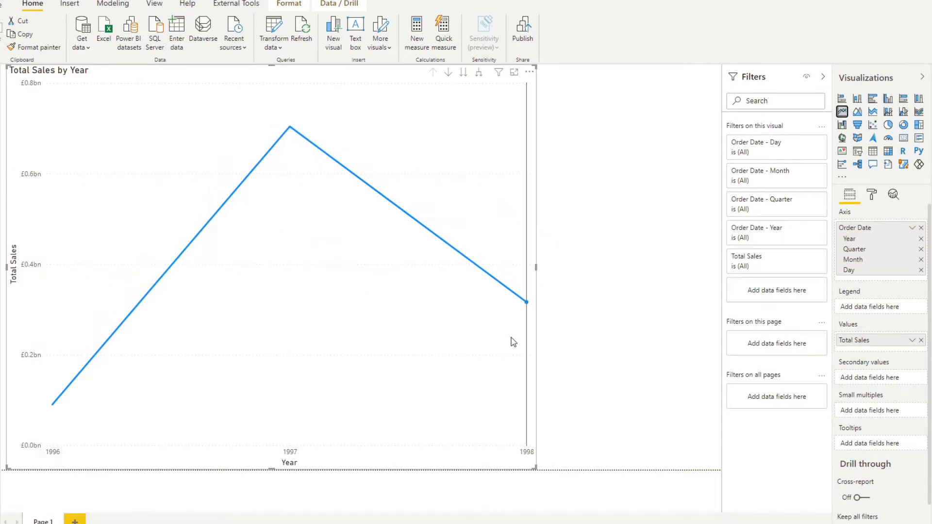
{"action": "mouse_move", "coordinate": [878, 245]}
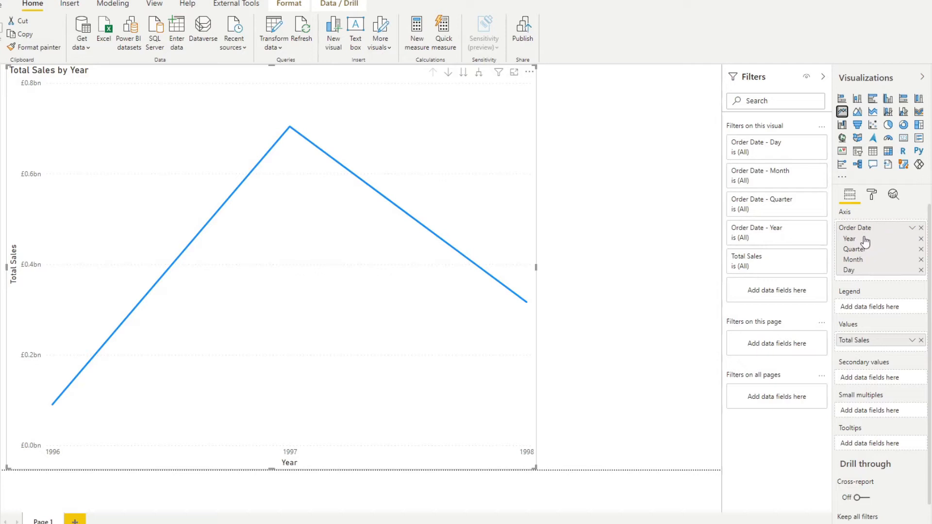
{"action": "mouse_move", "coordinate": [854, 245]}
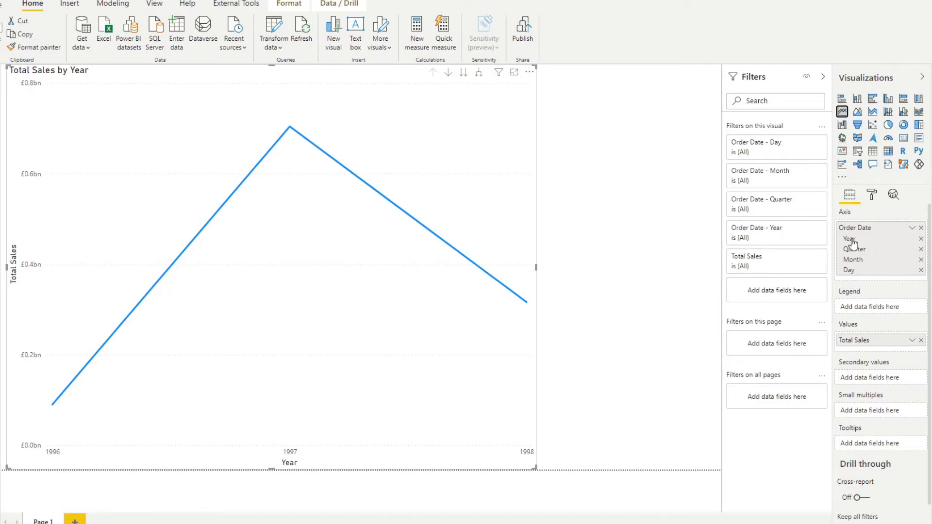
{"action": "mouse_move", "coordinate": [865, 246]}
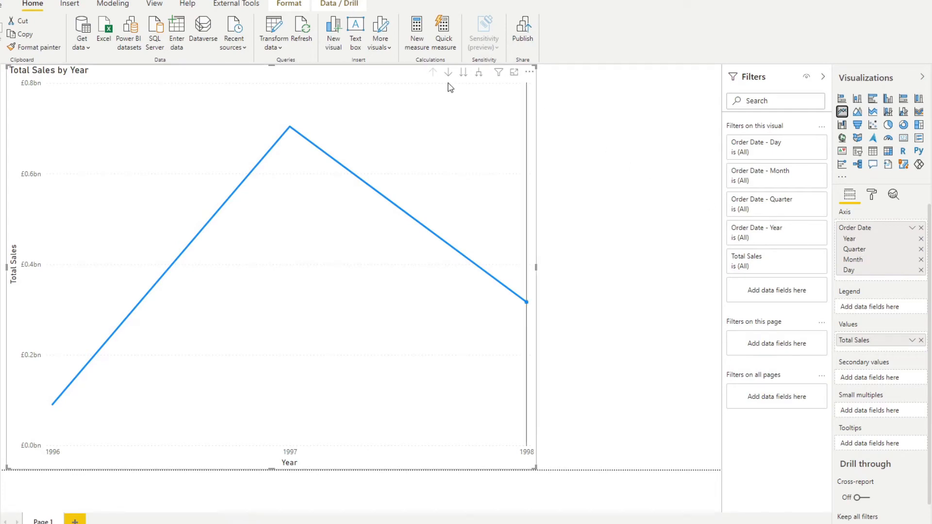
{"action": "mouse_move", "coordinate": [297, 81]}
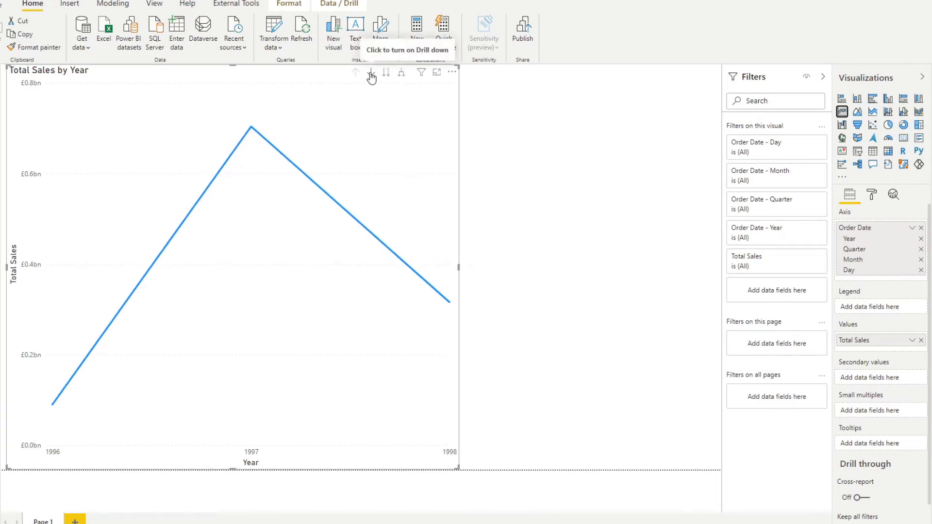
Enable drill-down on the sales chart and drill into 1997 to show its quarters
{"action": "left_click", "coordinate": [370, 72]}
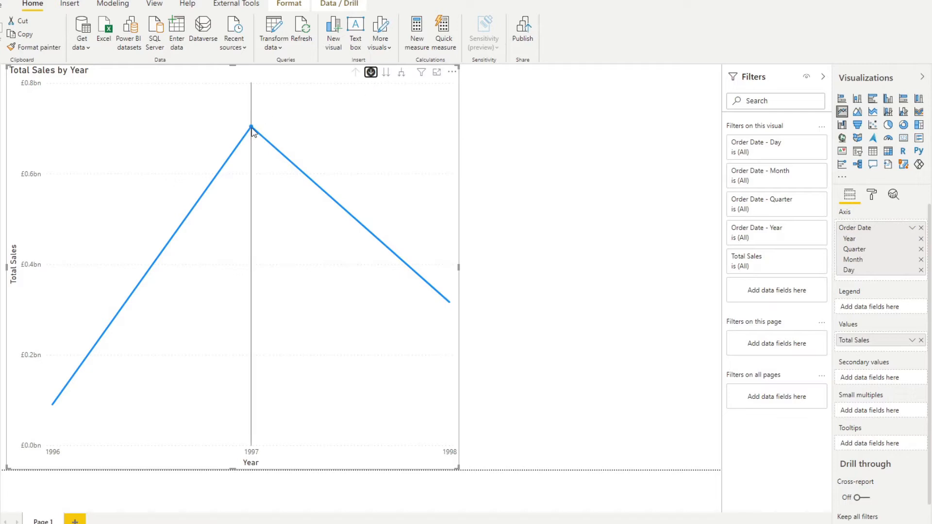
{"action": "left_click", "coordinate": [250, 127]}
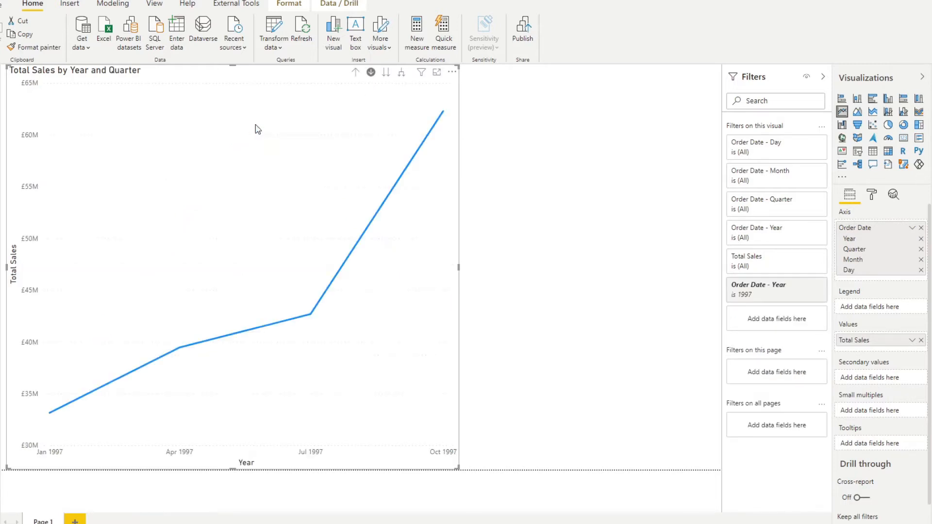
{"action": "mouse_move", "coordinate": [95, 388]}
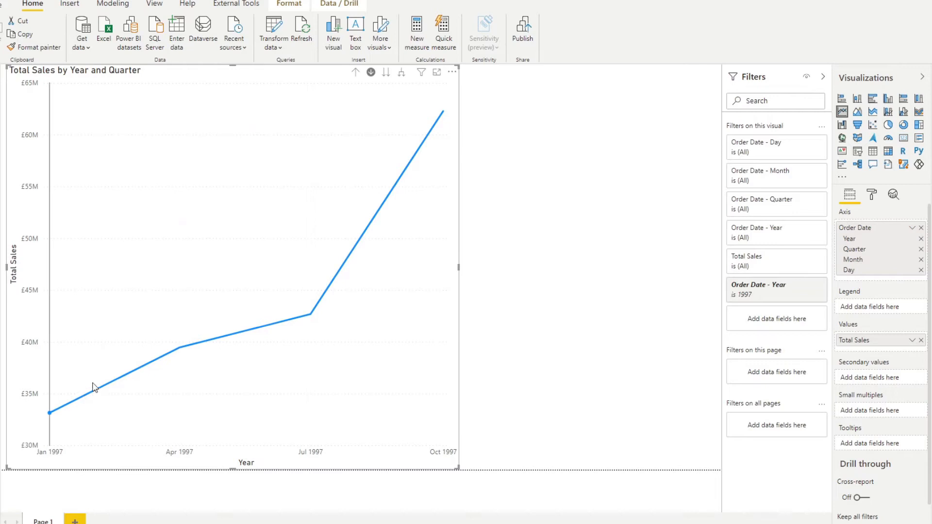
{"action": "mouse_move", "coordinate": [344, 119]}
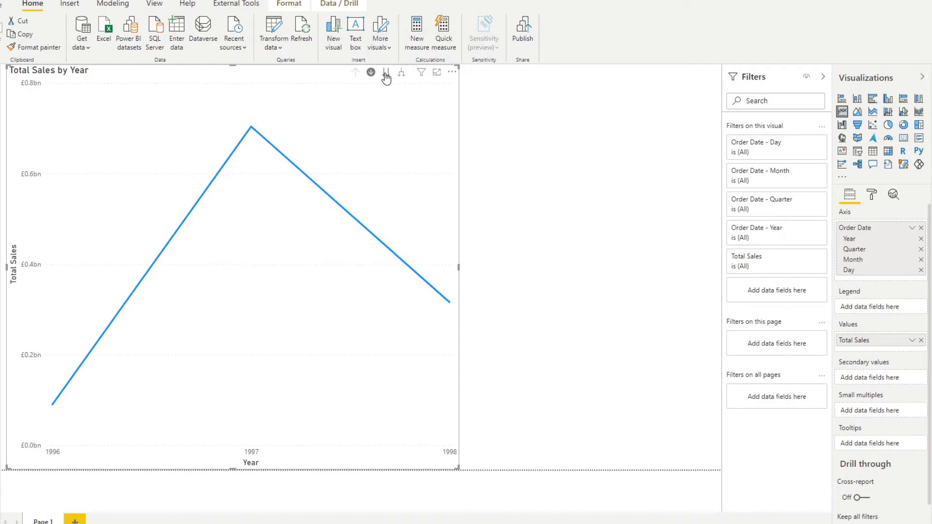
Move the chart down the hierarchy to Quarter, then to Month totals across all years
{"action": "left_click", "coordinate": [386, 72]}
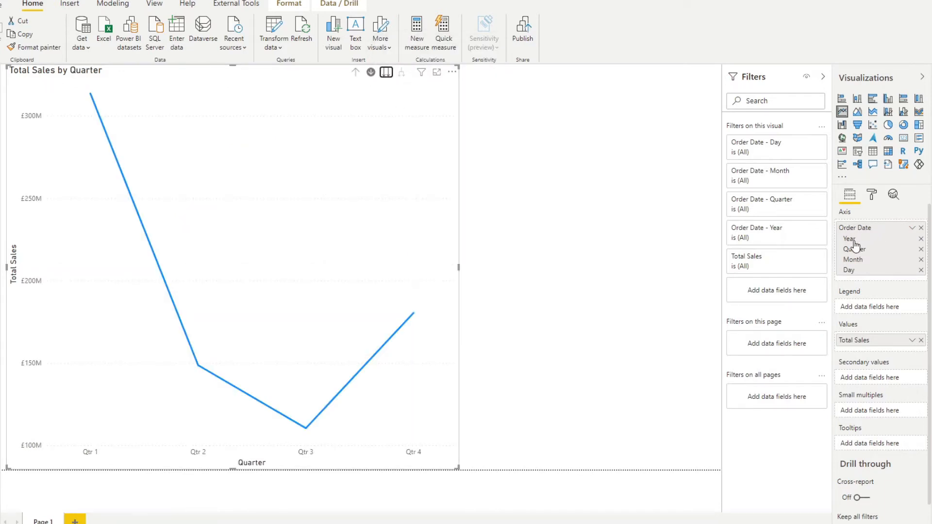
{"action": "mouse_move", "coordinate": [300, 212]}
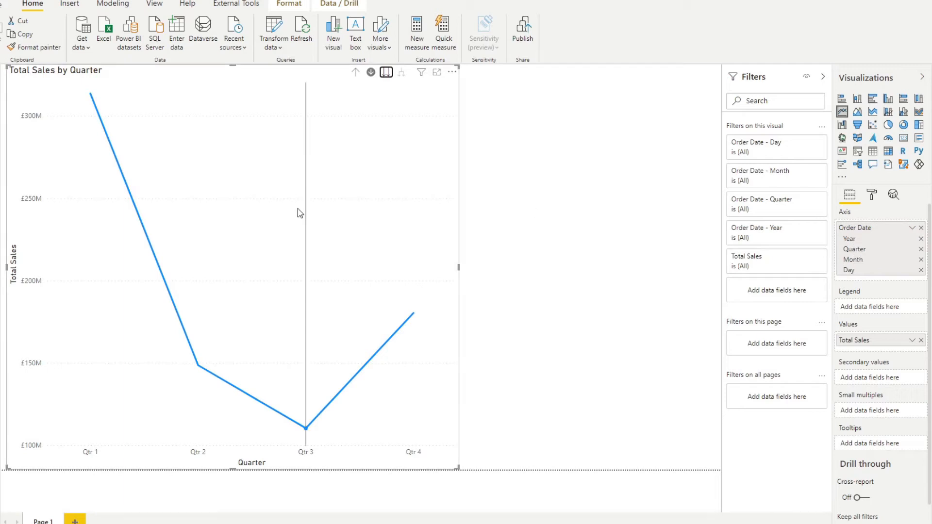
{"action": "mouse_move", "coordinate": [882, 263]}
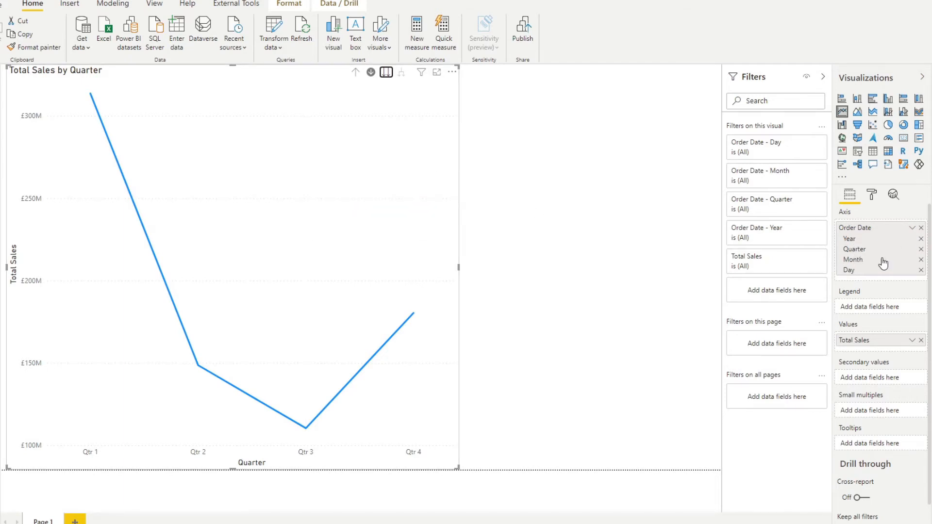
{"action": "left_click", "coordinate": [385, 72]}
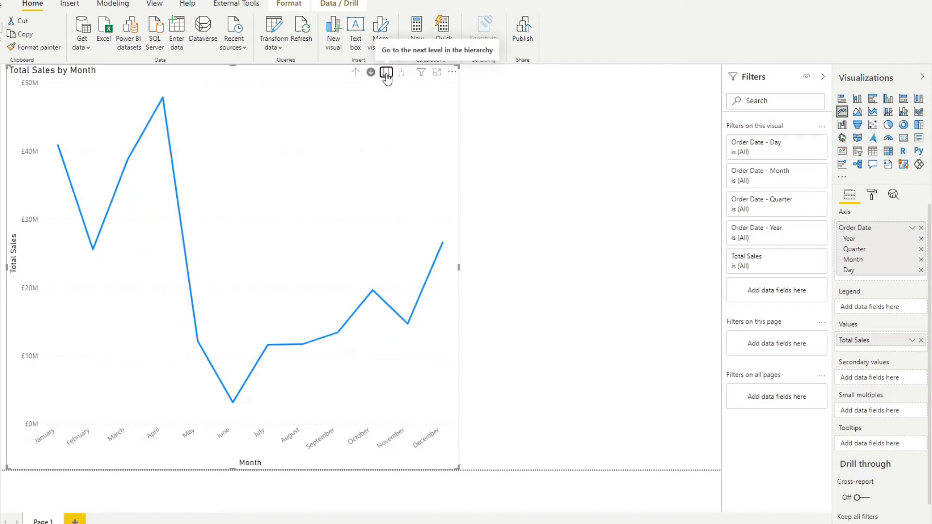
Drill up to Year, then expand all levels down to Day for a daily Jul 1996–Apr 1998 timeline
{"action": "left_click", "coordinate": [370, 71]}
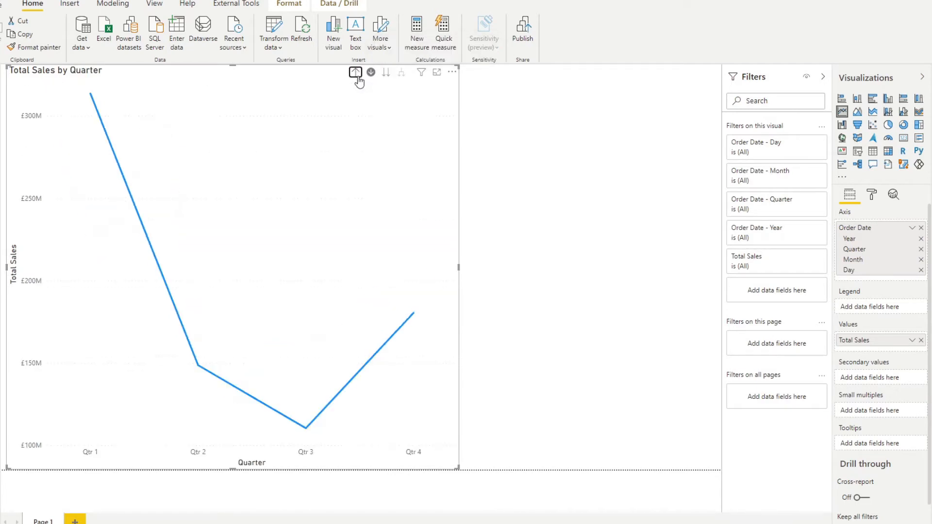
{"action": "left_click", "coordinate": [356, 72]}
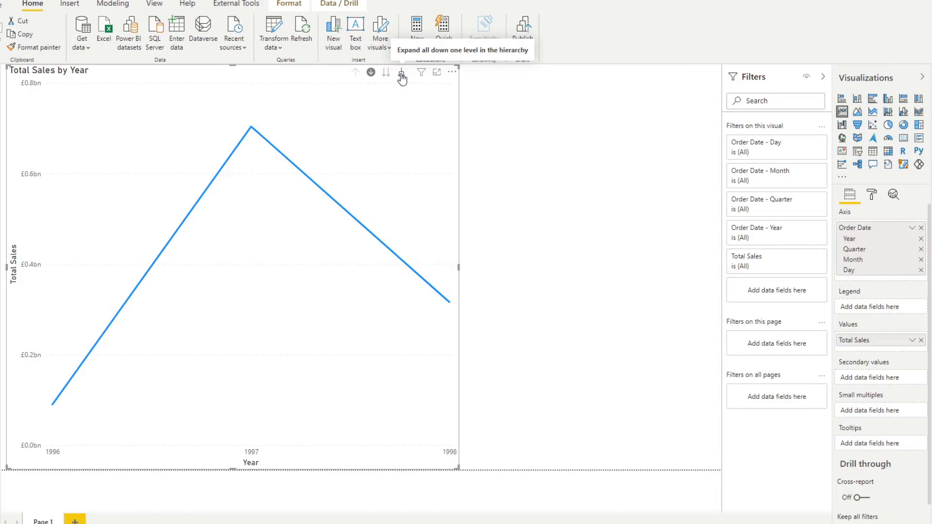
{"action": "left_click", "coordinate": [401, 72]}
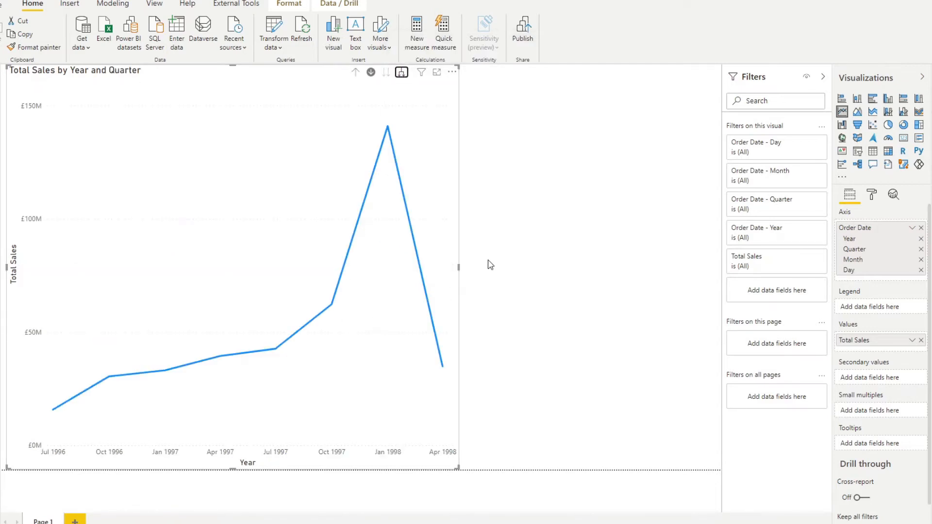
{"action": "mouse_move", "coordinate": [442, 331]}
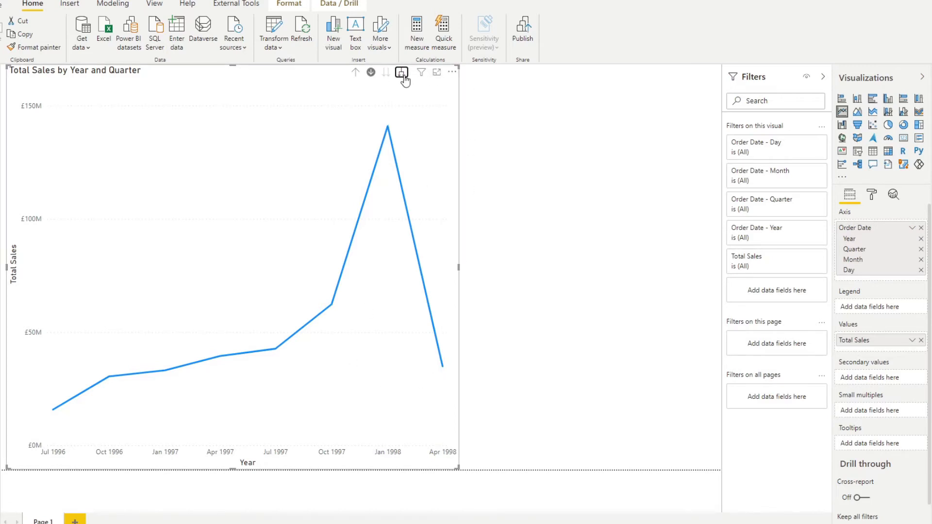
{"action": "left_click", "coordinate": [402, 72]}
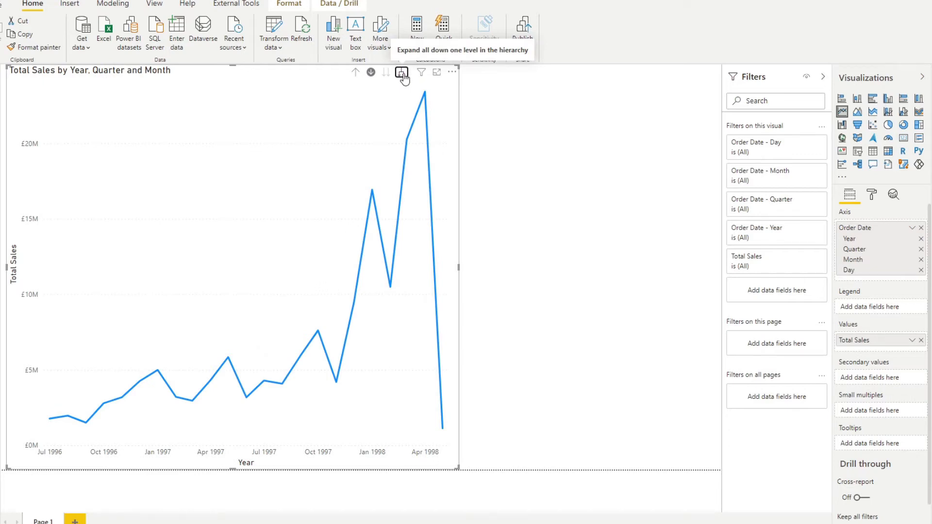
{"action": "left_click", "coordinate": [402, 71]}
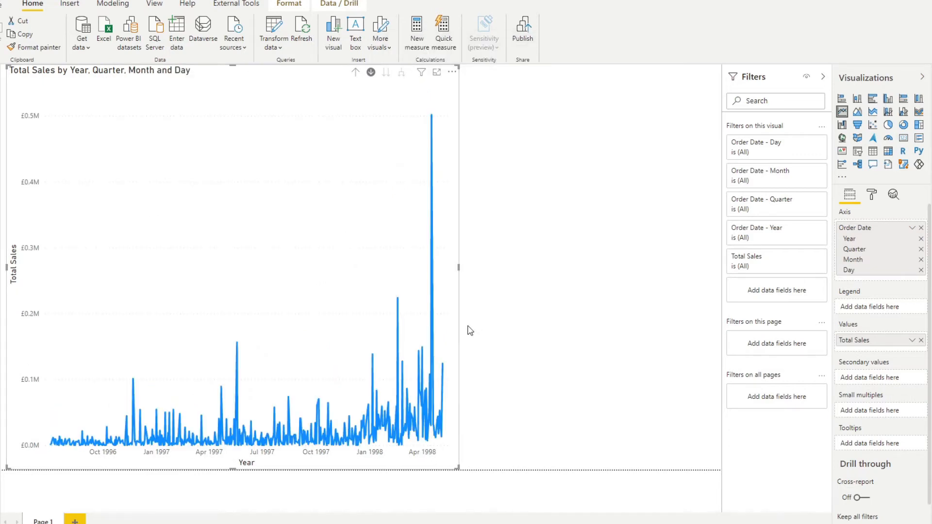
{"action": "left_click", "coordinate": [355, 72]}
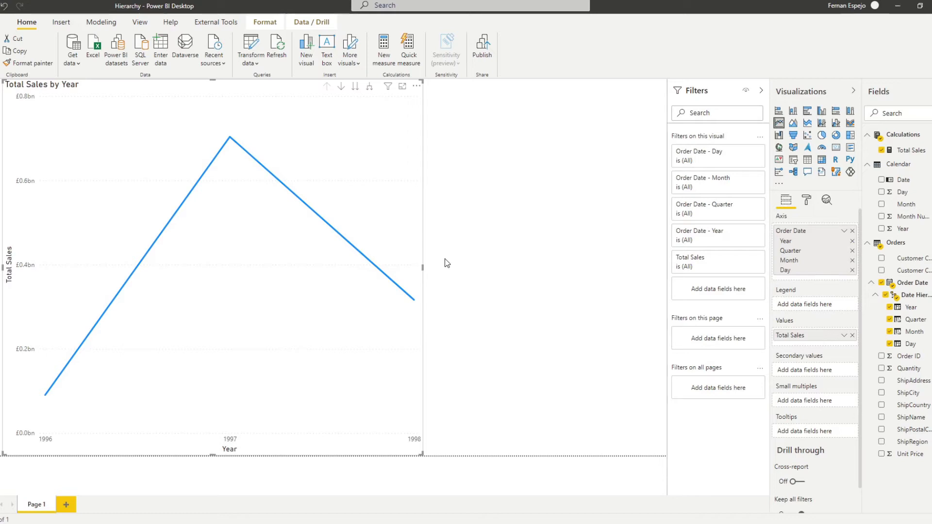
{"action": "mouse_move", "coordinate": [494, 245]}
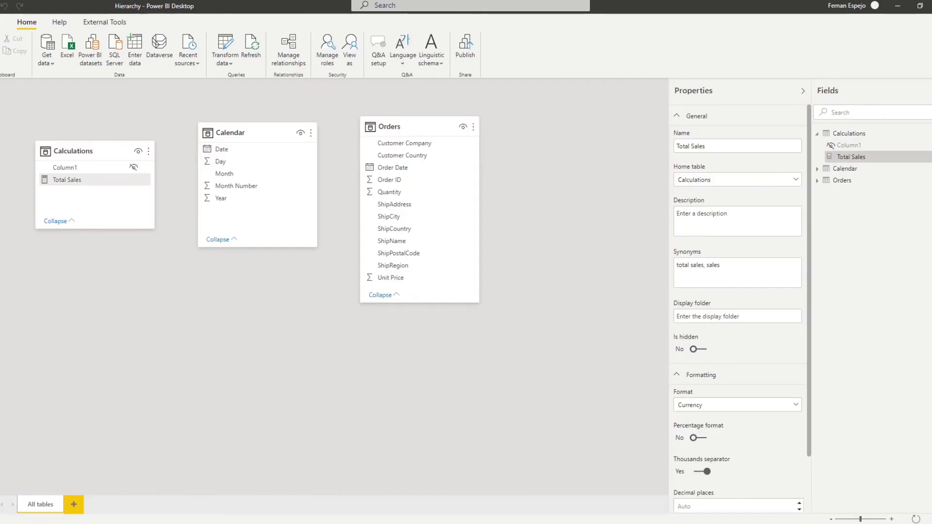
{"action": "mouse_move", "coordinate": [409, 171]}
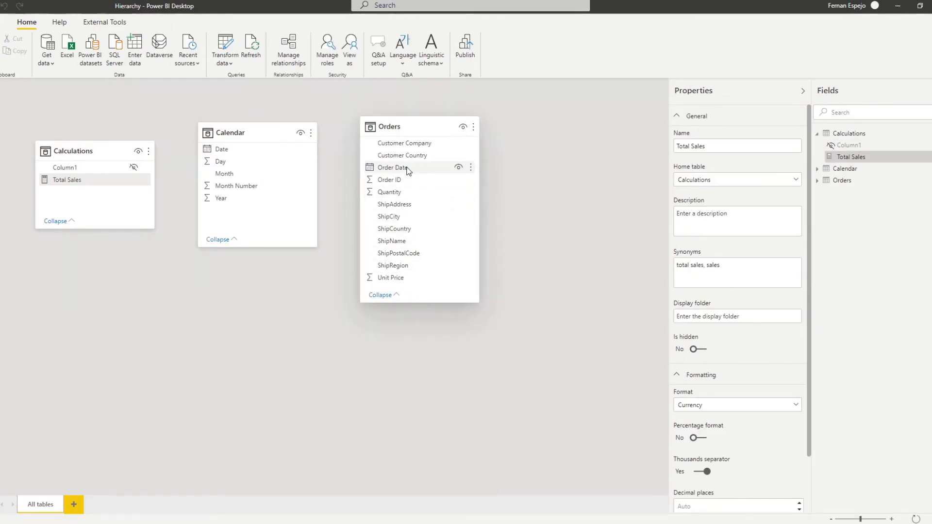
{"action": "mouse_move", "coordinate": [249, 166]}
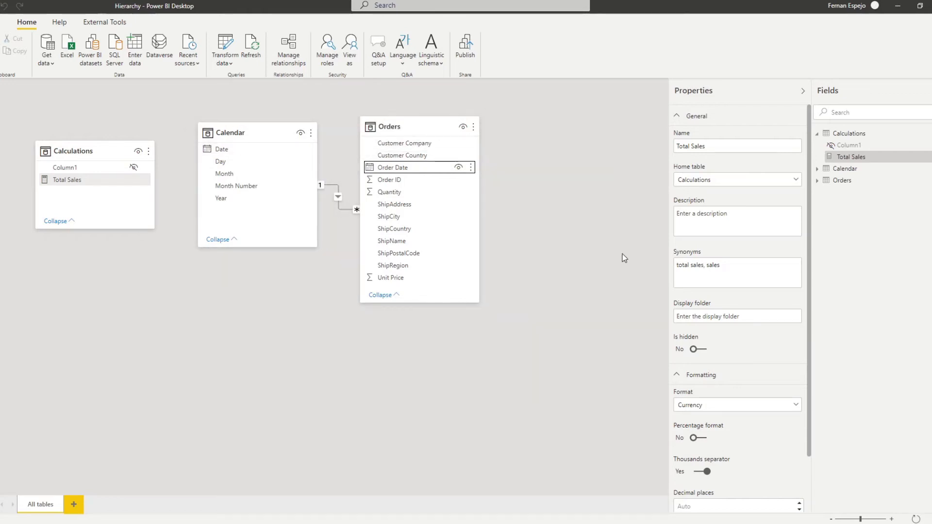
{"action": "mouse_move", "coordinate": [197, 325]}
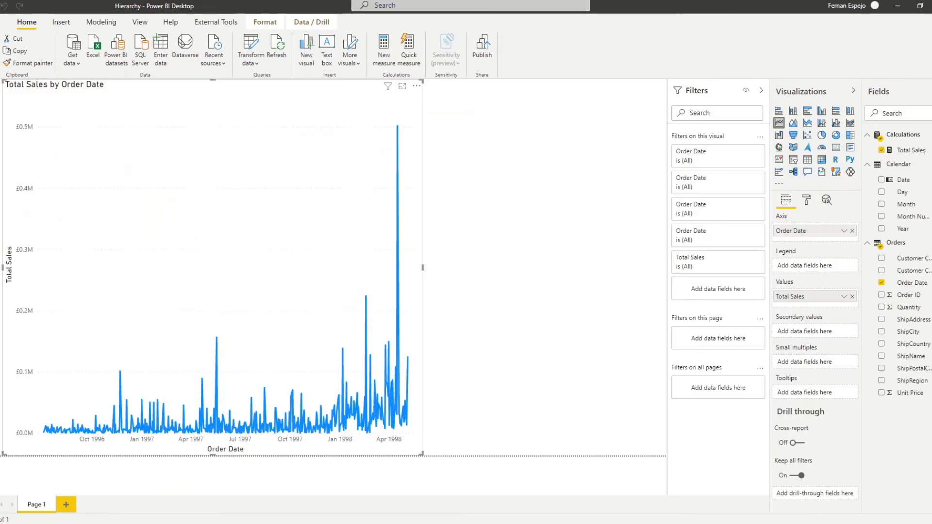
{"action": "mouse_move", "coordinate": [512, 338]}
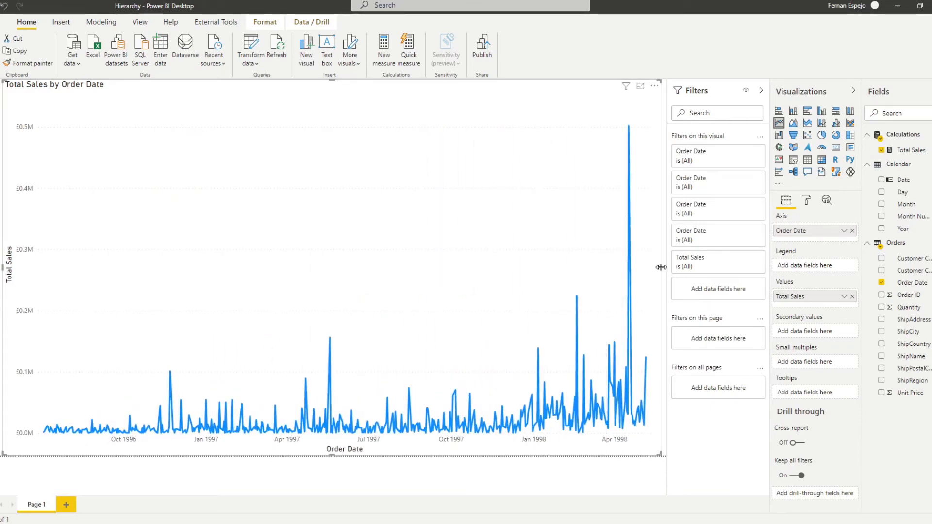
{"action": "mouse_move", "coordinate": [626, 327]}
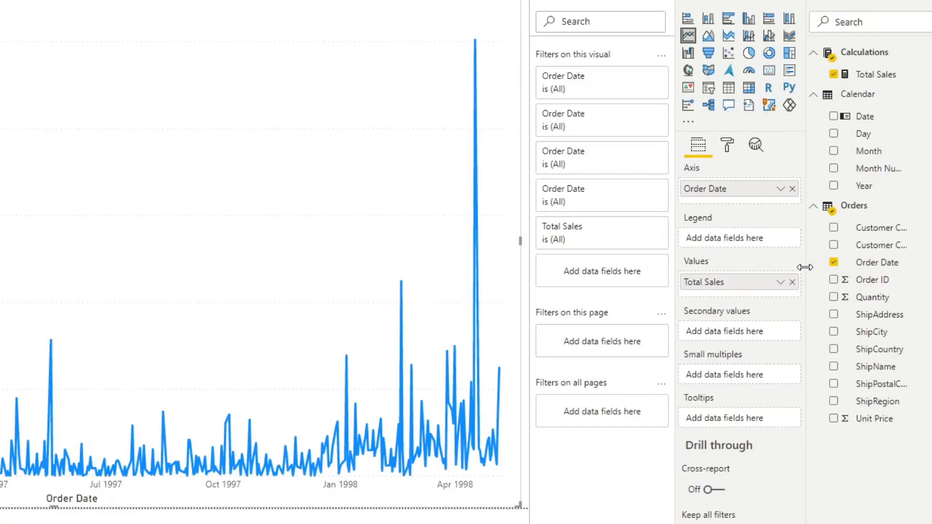
{"action": "mouse_move", "coordinate": [876, 262]}
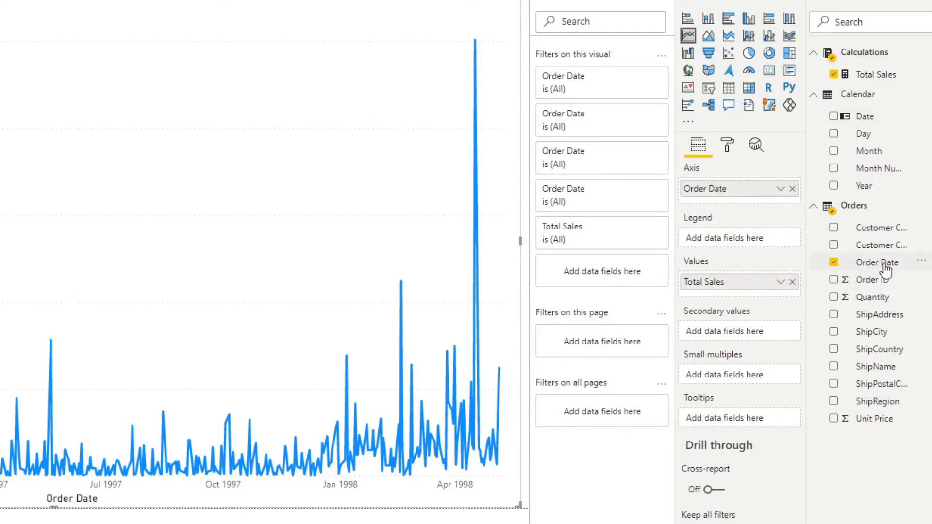
{"action": "mouse_move", "coordinate": [878, 262]}
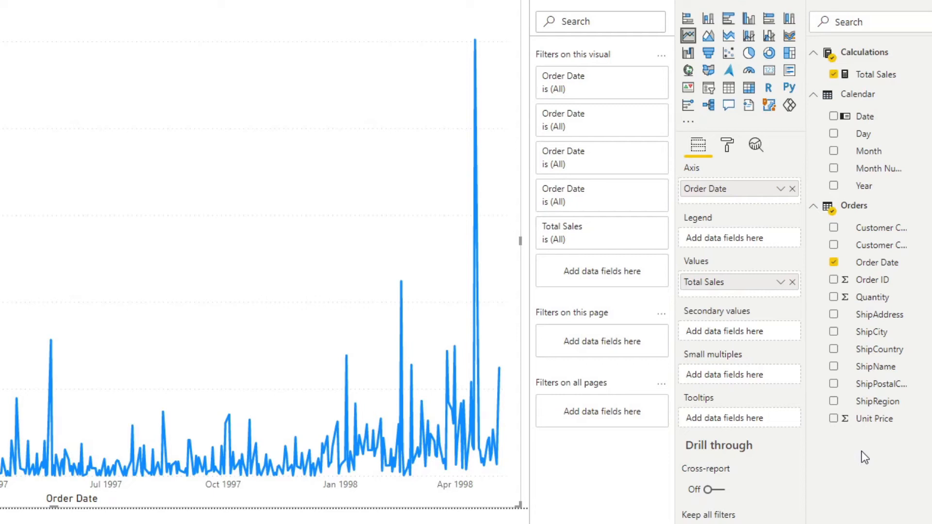
{"action": "mouse_move", "coordinate": [896, 190]}
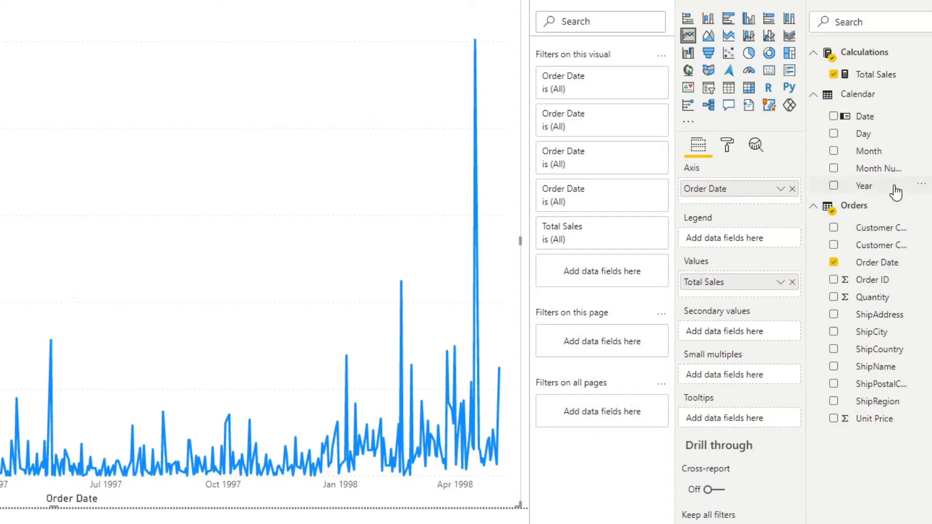
{"action": "mouse_move", "coordinate": [859, 232]}
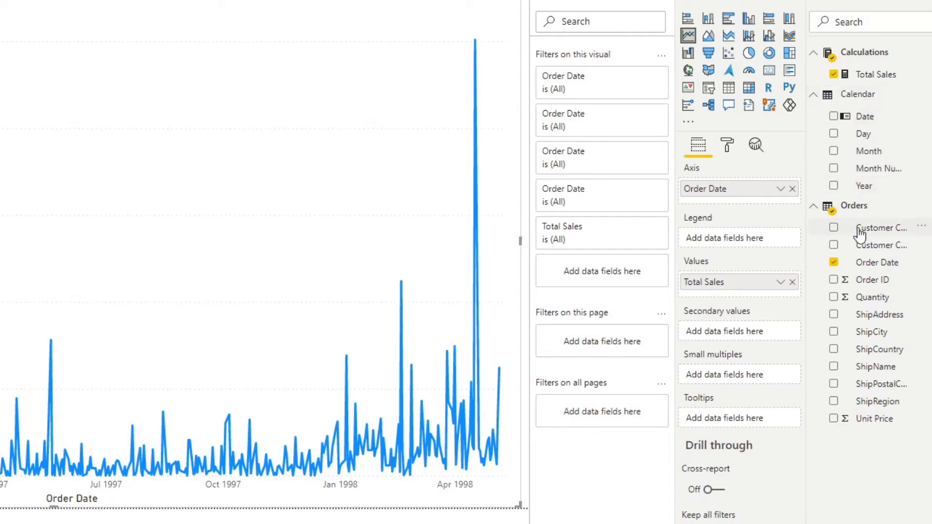
{"action": "mouse_move", "coordinate": [864, 185]}
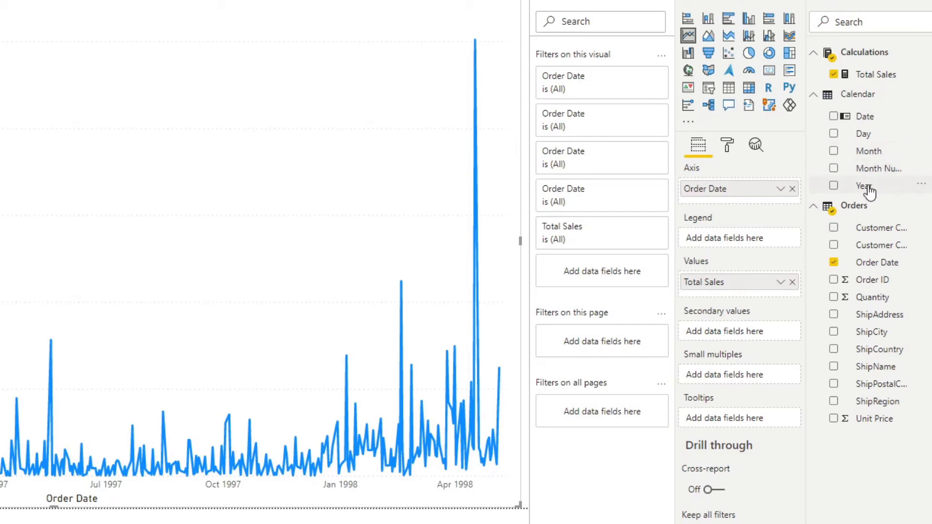
{"action": "mouse_move", "coordinate": [867, 191]}
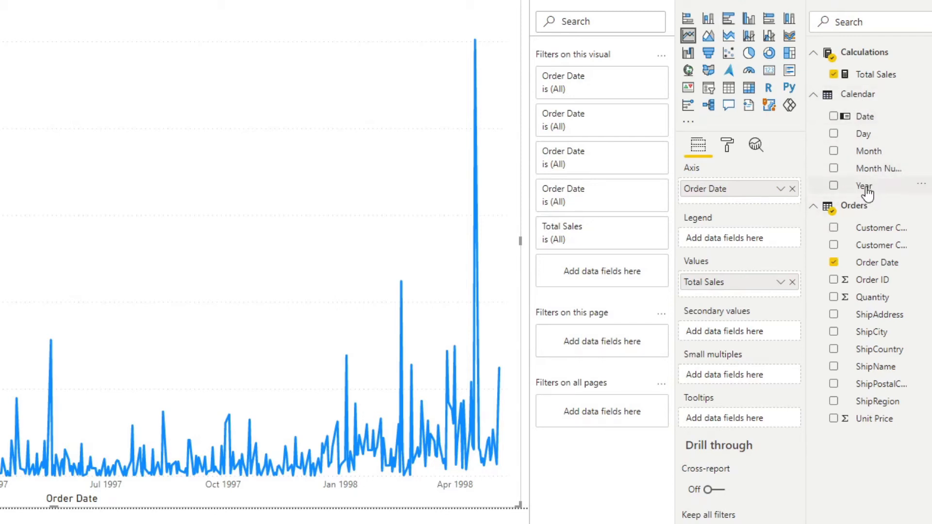
{"action": "mouse_move", "coordinate": [863, 185]}
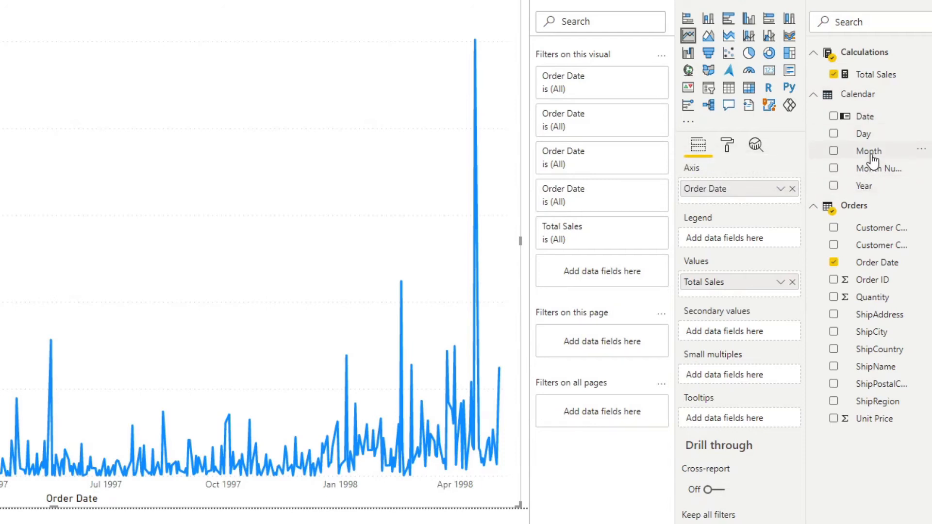
{"action": "mouse_move", "coordinate": [862, 134]}
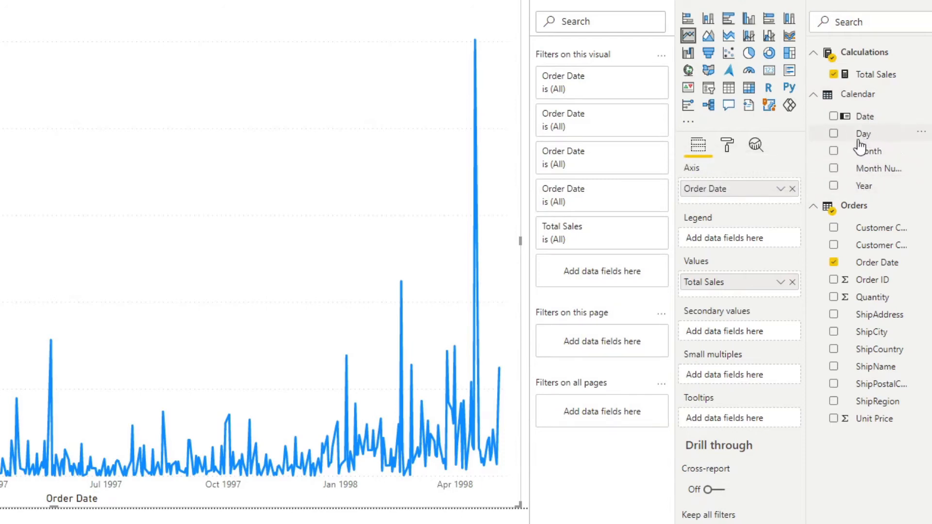
{"action": "mouse_move", "coordinate": [874, 165]}
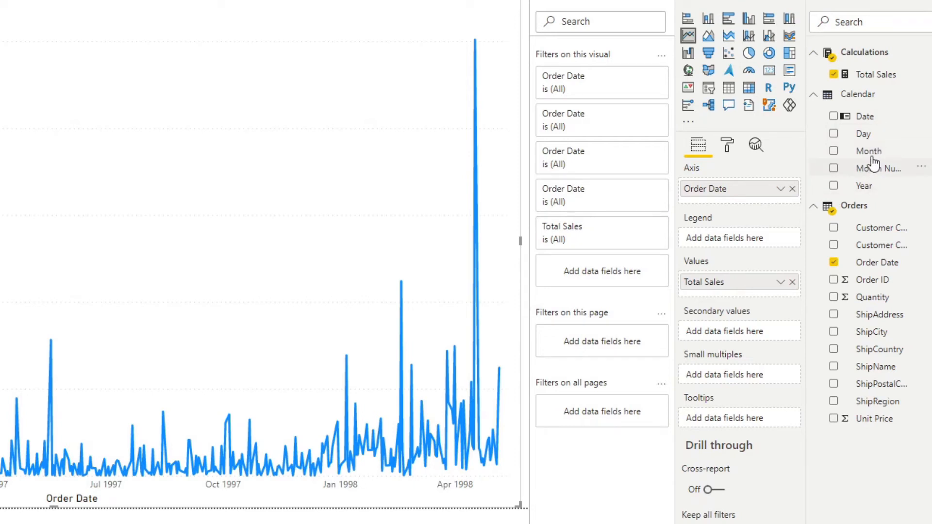
{"action": "mouse_move", "coordinate": [871, 173]}
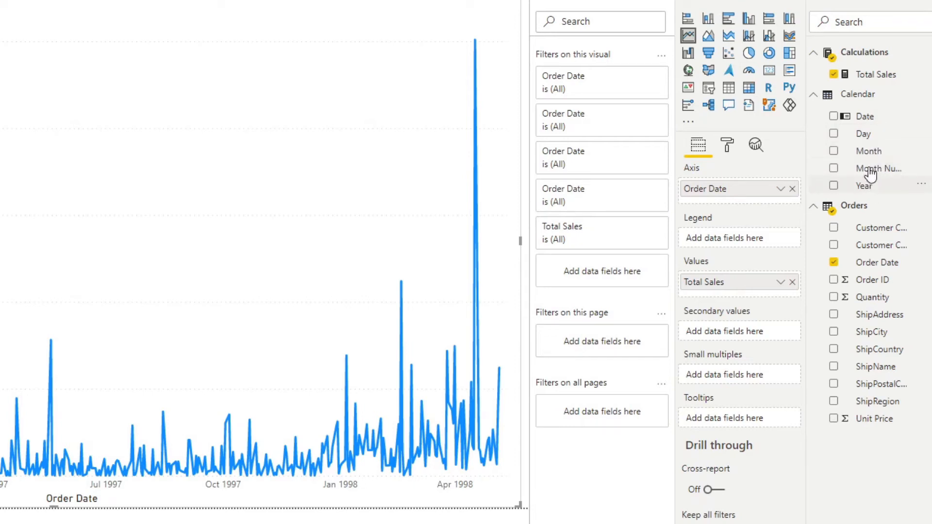
{"action": "mouse_move", "coordinate": [871, 191]}
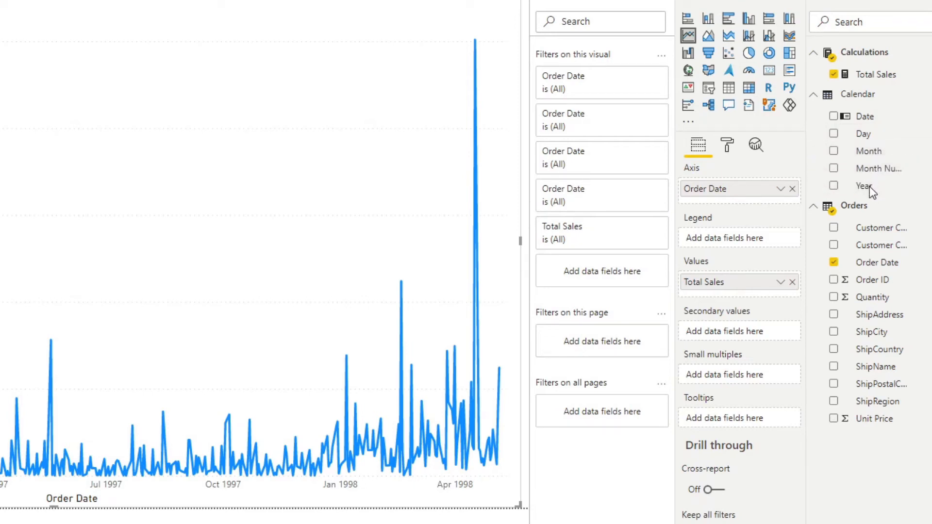
Create a Year Hierarchy in the Calendar table from Year and Month
{"action": "left_click", "coordinate": [813, 202]}
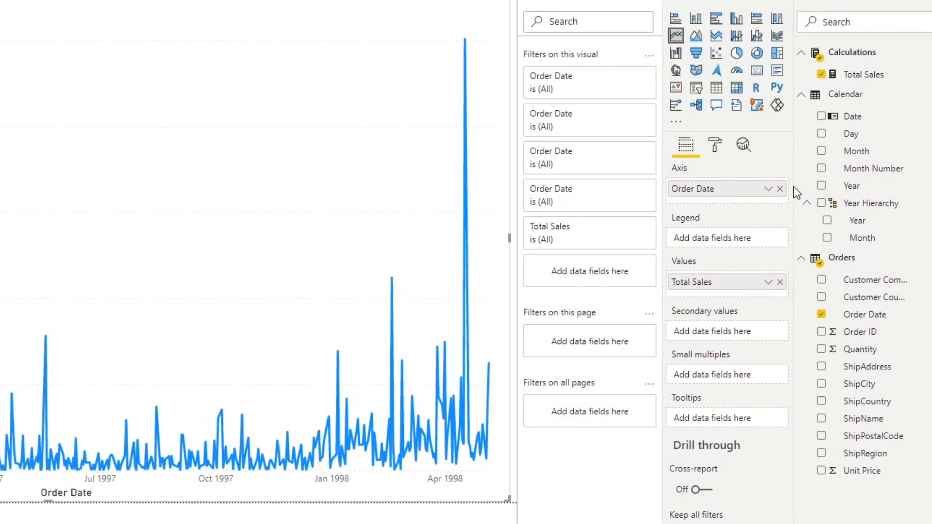
{"action": "right_click", "coordinate": [871, 203]}
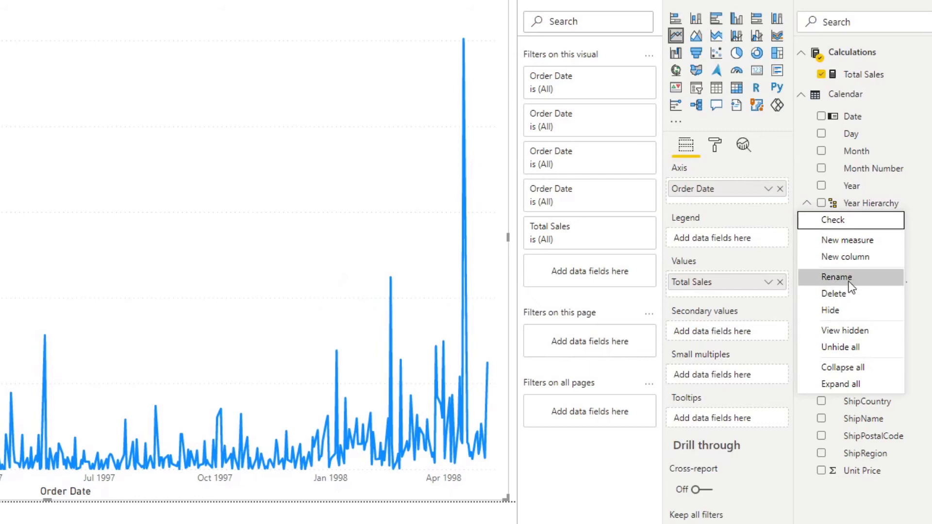
Rename Year Hierarchy to Date Hierarchy holding Year, Month and Day
{"action": "left_click", "coordinate": [836, 276]}
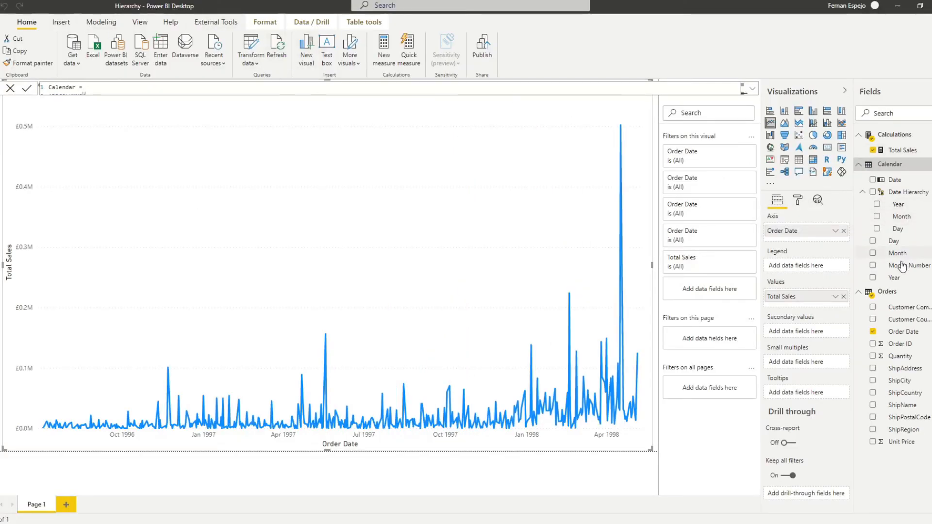
Select the Calendar Month column and set its Sort by column
{"action": "left_click", "coordinate": [897, 253]}
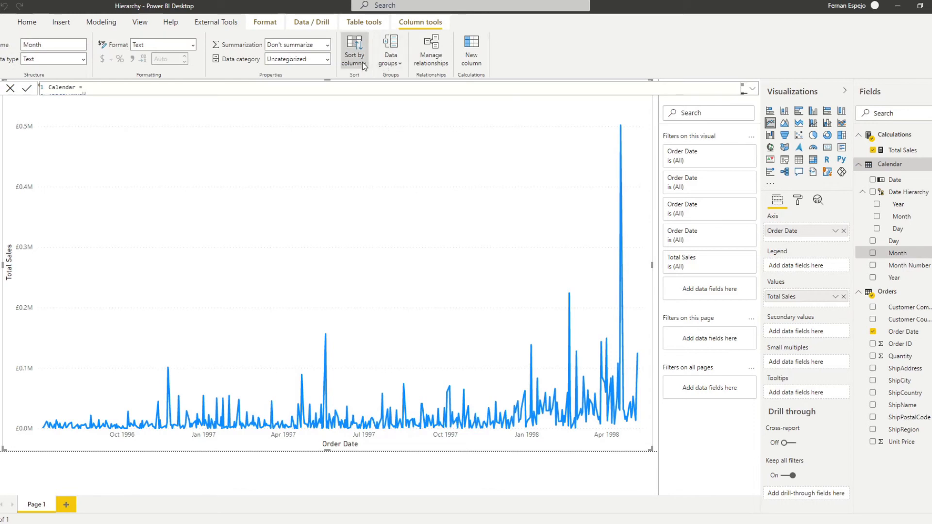
{"action": "left_click", "coordinate": [353, 50]}
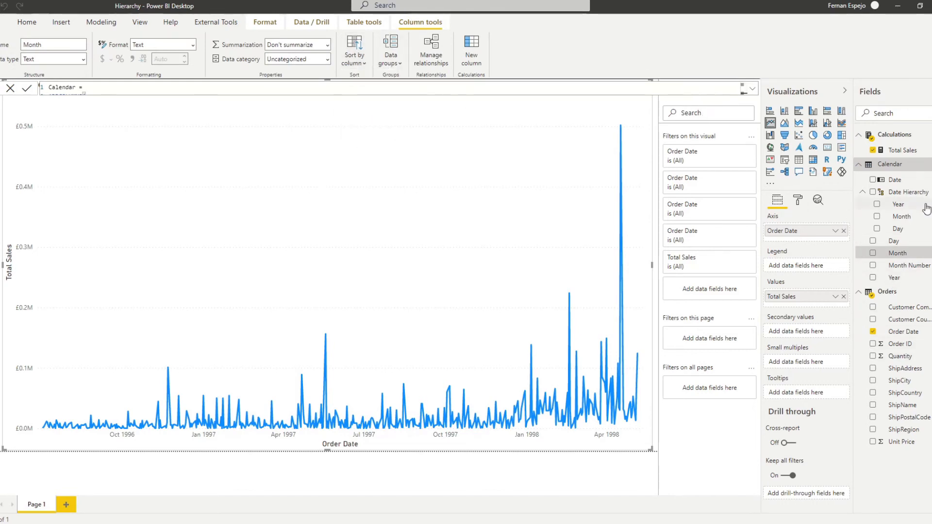
{"action": "mouse_move", "coordinate": [515, 162]}
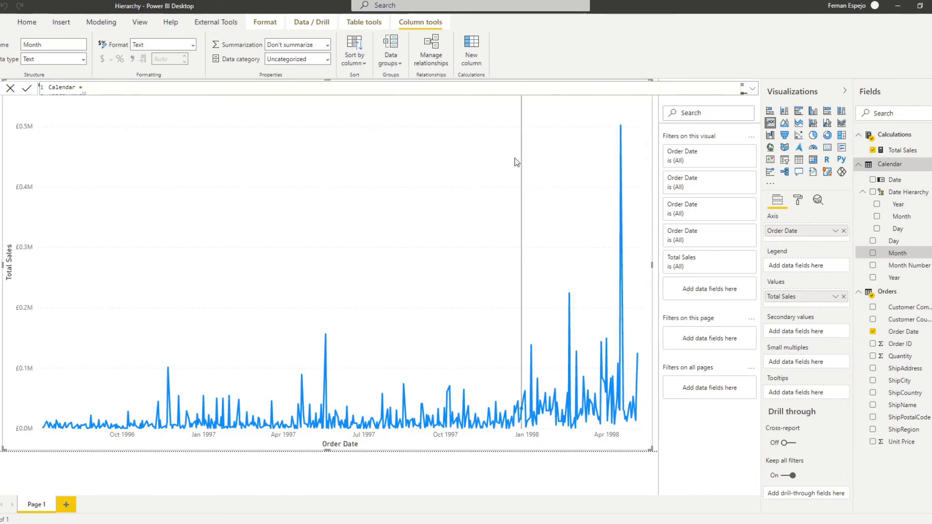
{"action": "mouse_move", "coordinate": [761, 263]}
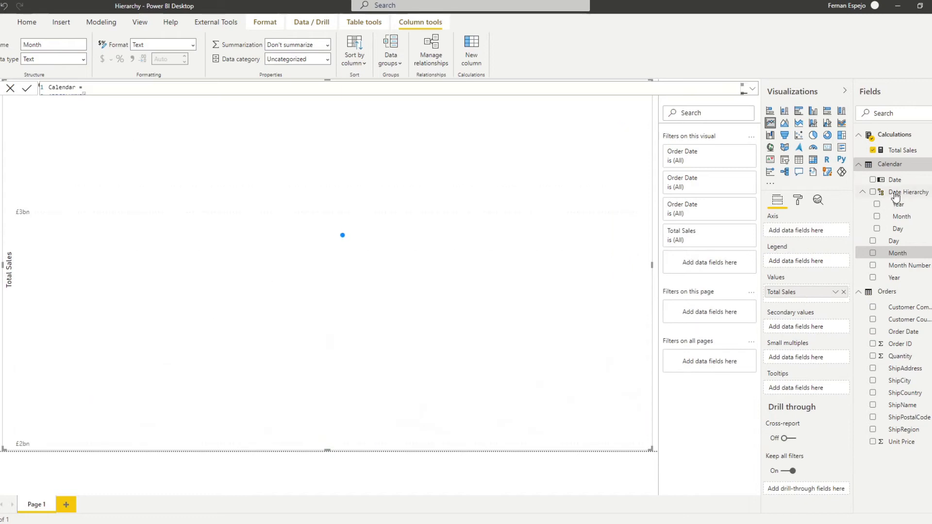
Put Date Hierarchy on the line chart axis and expand it from years down to months
{"action": "left_click", "coordinate": [879, 192]}
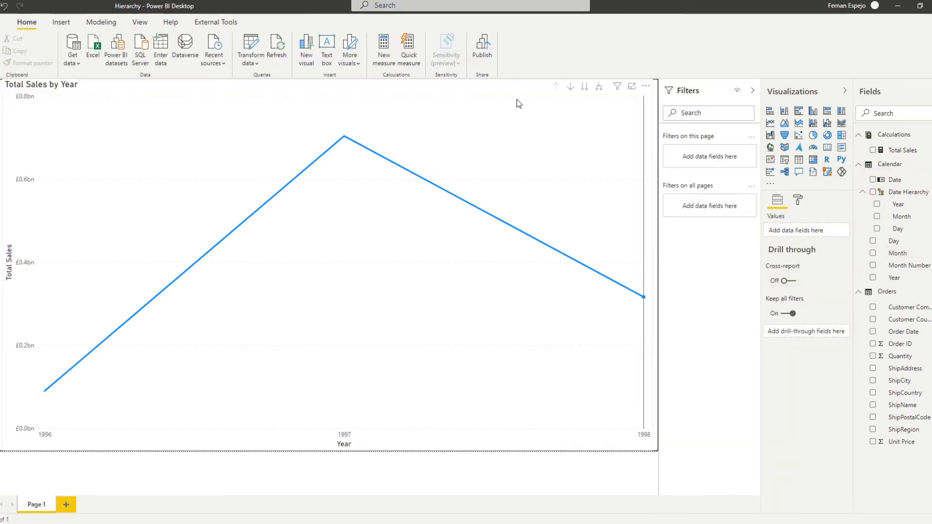
{"action": "left_click", "coordinate": [327, 267]}
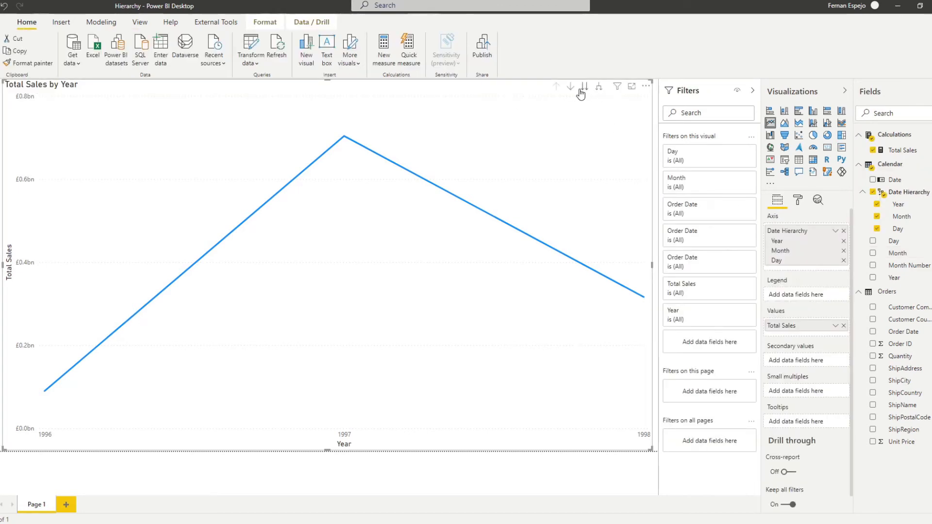
{"action": "mouse_move", "coordinate": [602, 89]}
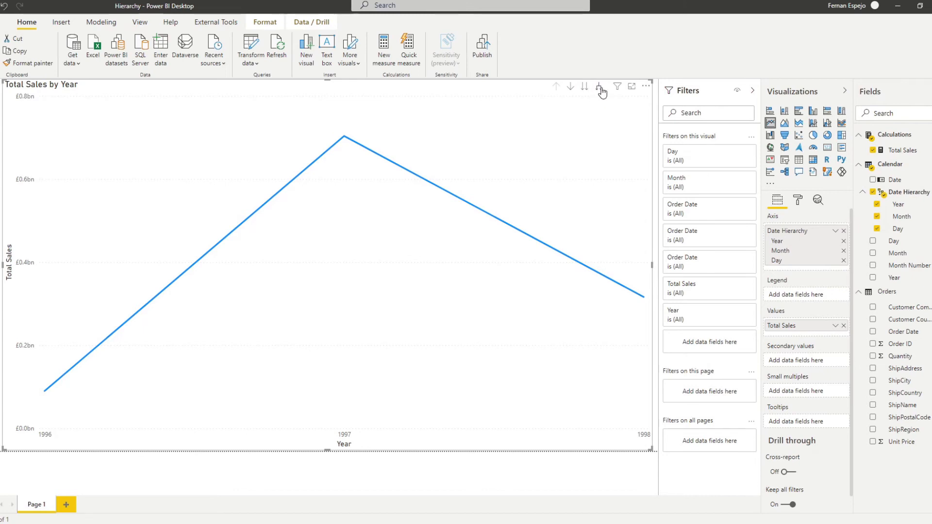
{"action": "left_click", "coordinate": [600, 86]}
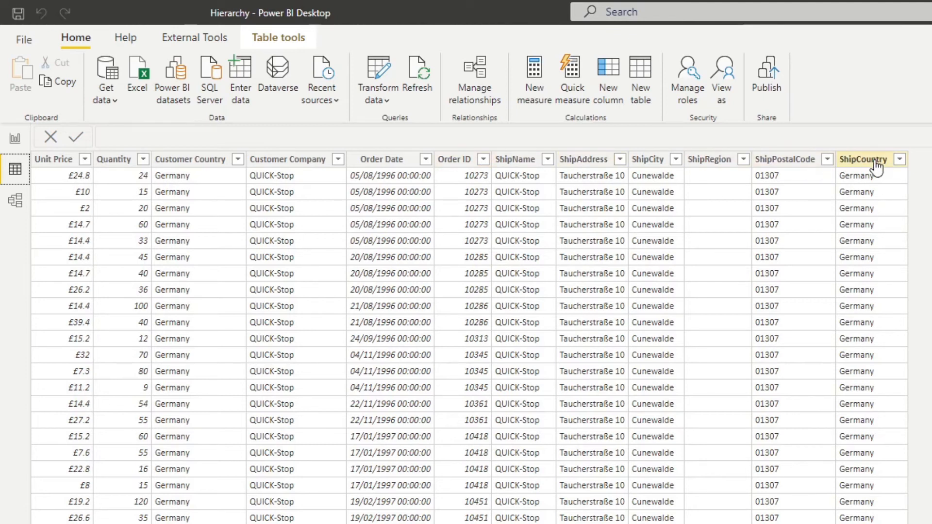
{"action": "mouse_move", "coordinate": [843, 338]}
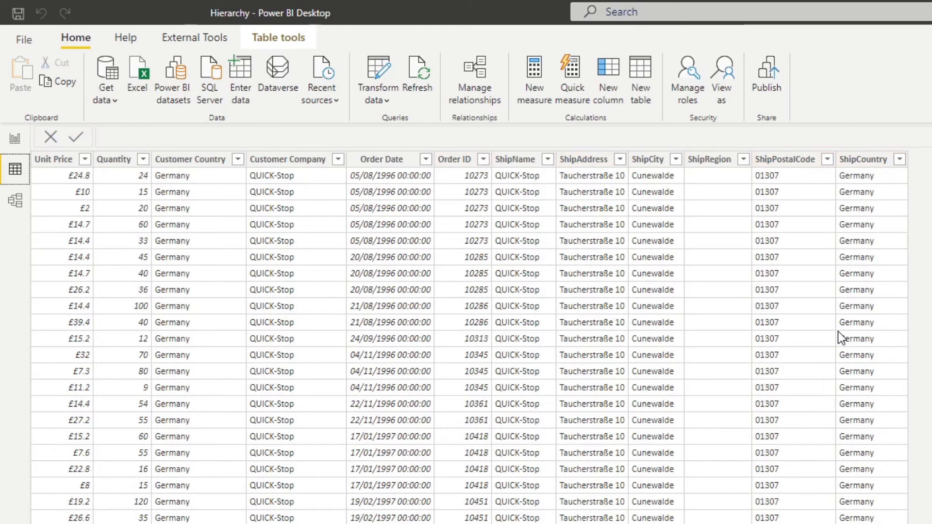
Inspect the ShipCountry and ShipCity columns of the Orders table in Data view
{"action": "left_click", "coordinate": [862, 158]}
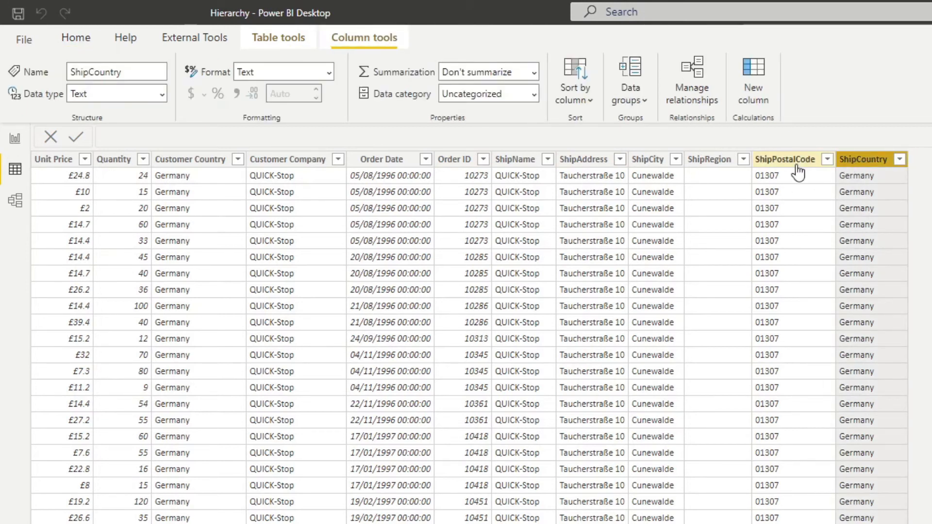
{"action": "mouse_move", "coordinate": [708, 158]}
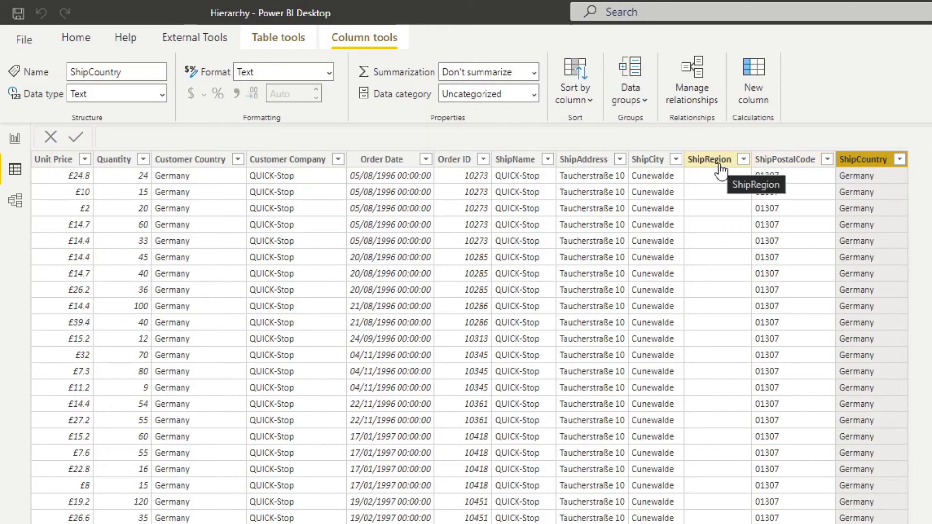
{"action": "left_click", "coordinate": [647, 159]}
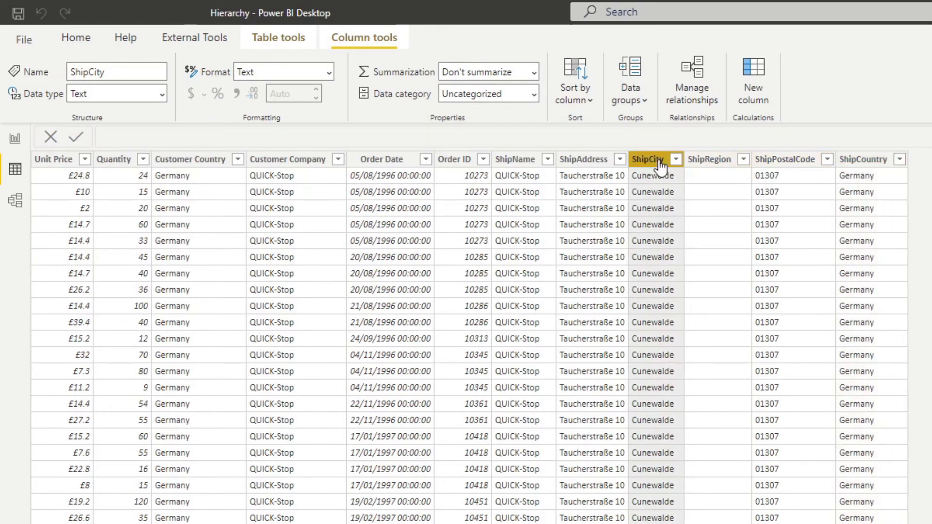
{"action": "mouse_move", "coordinate": [406, 177]}
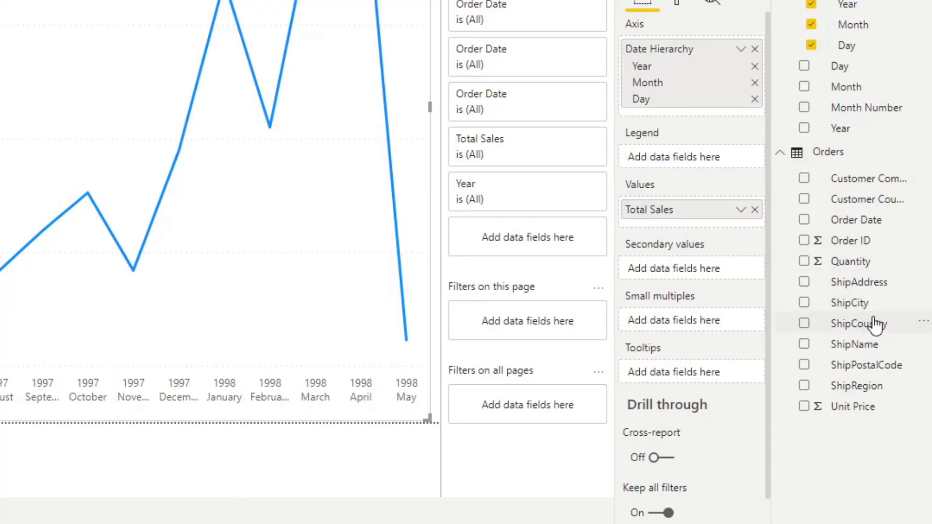
{"action": "mouse_move", "coordinate": [870, 305]}
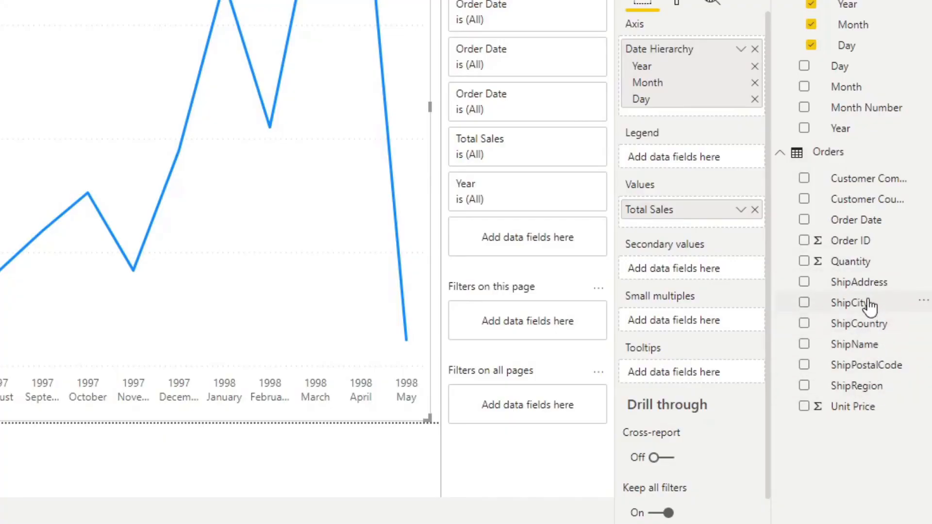
{"action": "mouse_move", "coordinate": [860, 328]}
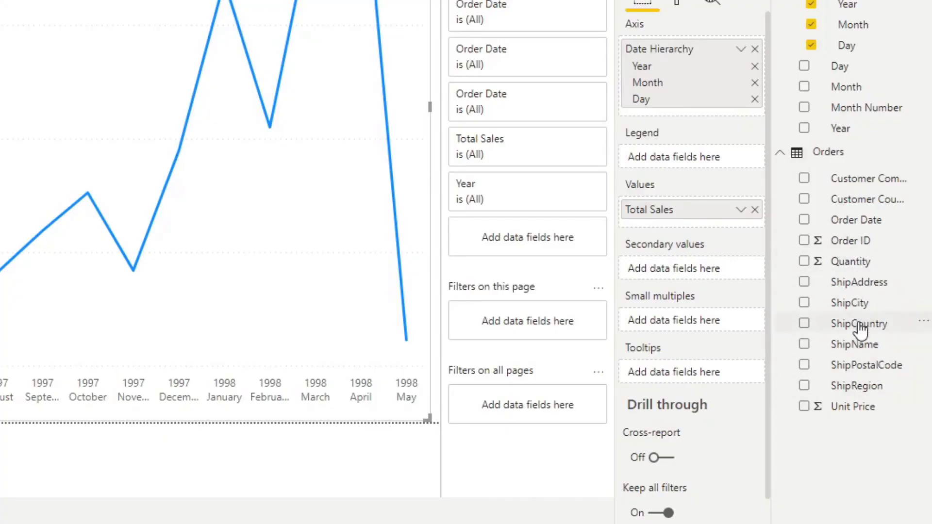
{"action": "mouse_move", "coordinate": [871, 334]}
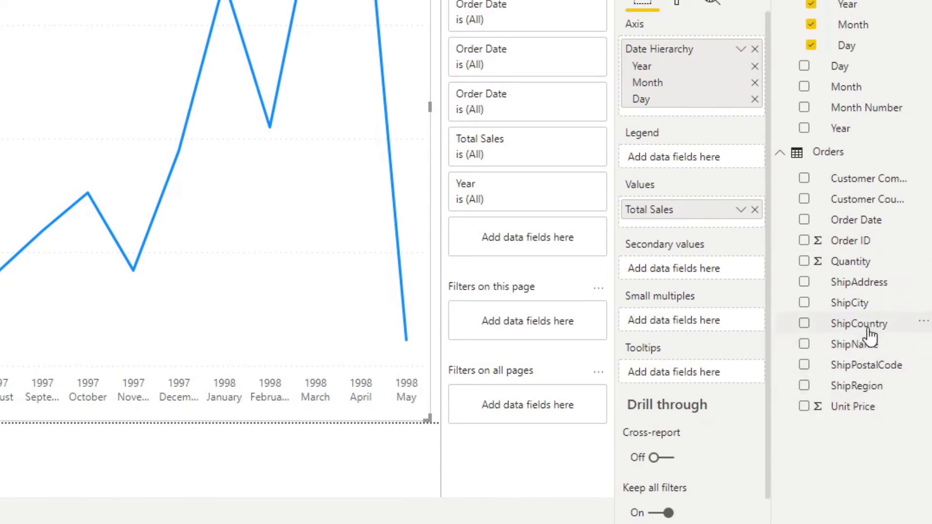
Create a Ship Hierarchy from ShipCountry and add ShipCity and ShipName to it
{"action": "right_click", "coordinate": [858, 322]}
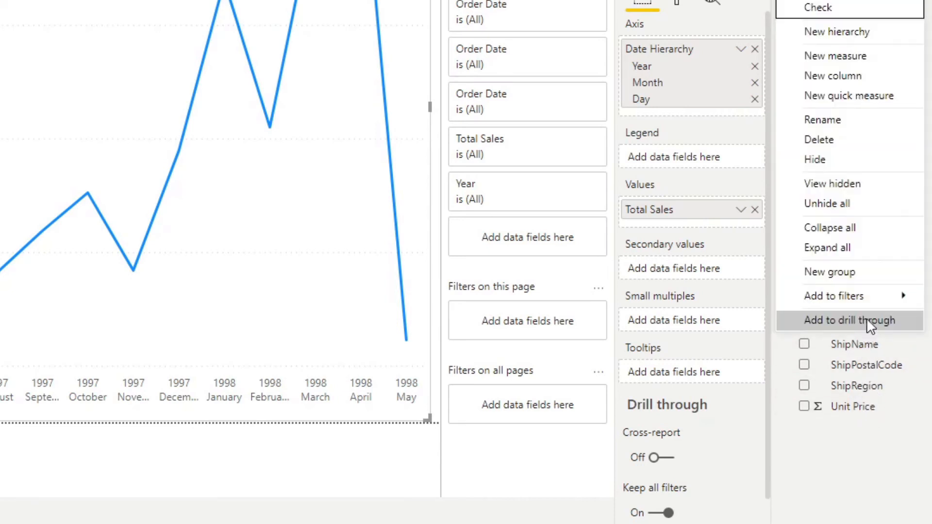
{"action": "left_click", "coordinate": [849, 319]}
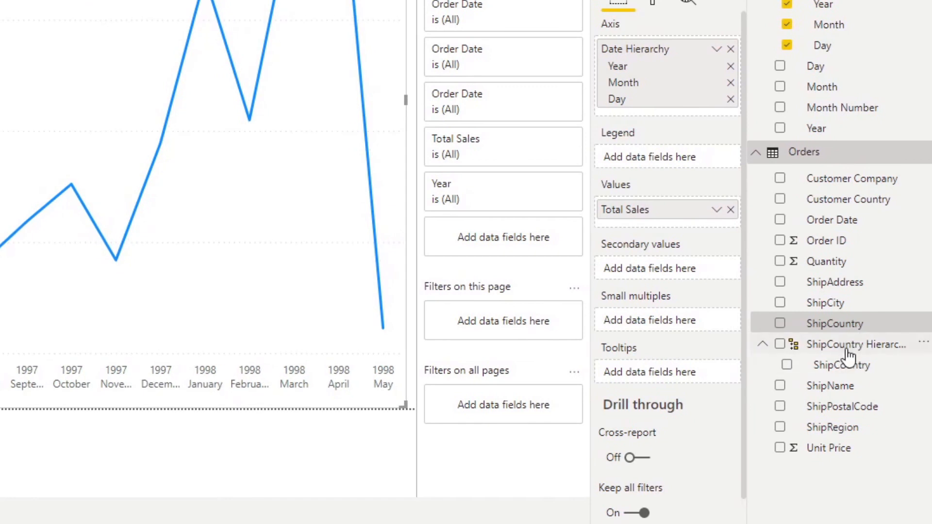
{"action": "mouse_move", "coordinate": [832, 220]}
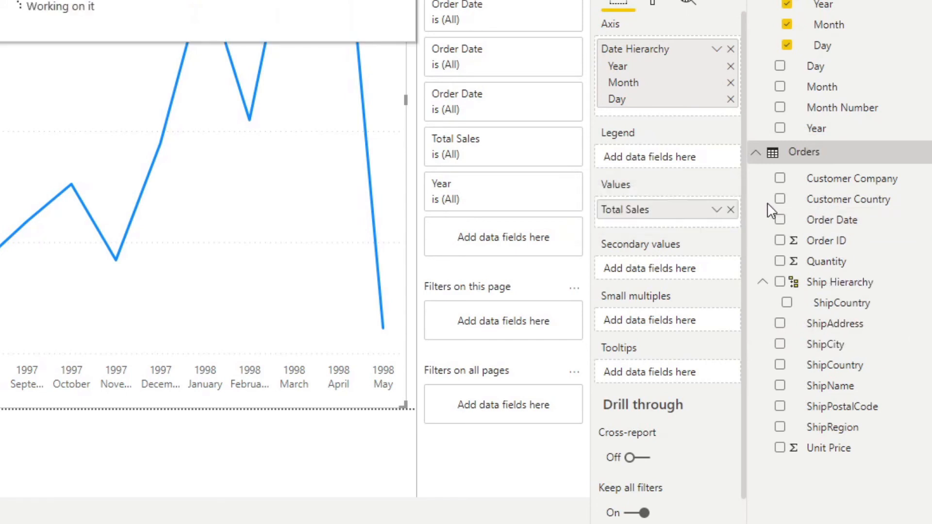
{"action": "mouse_move", "coordinate": [831, 297]}
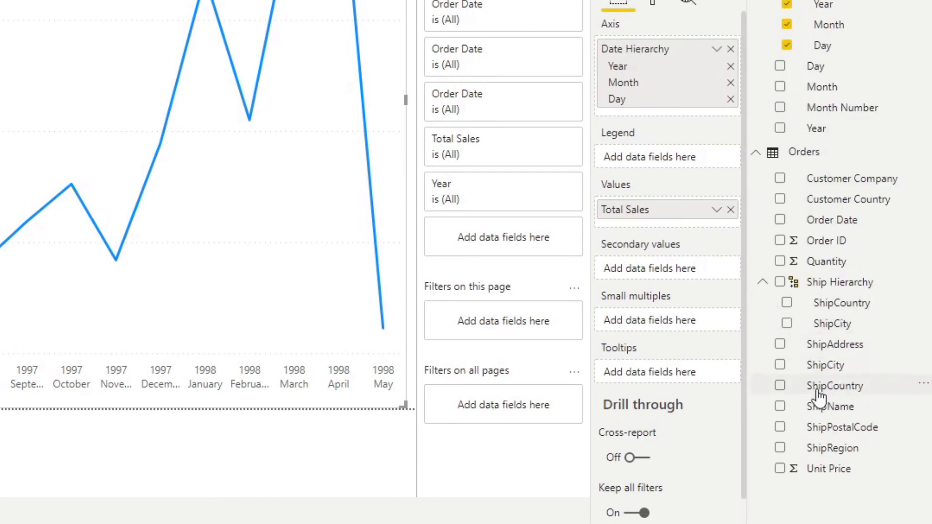
{"action": "mouse_move", "coordinate": [862, 397]}
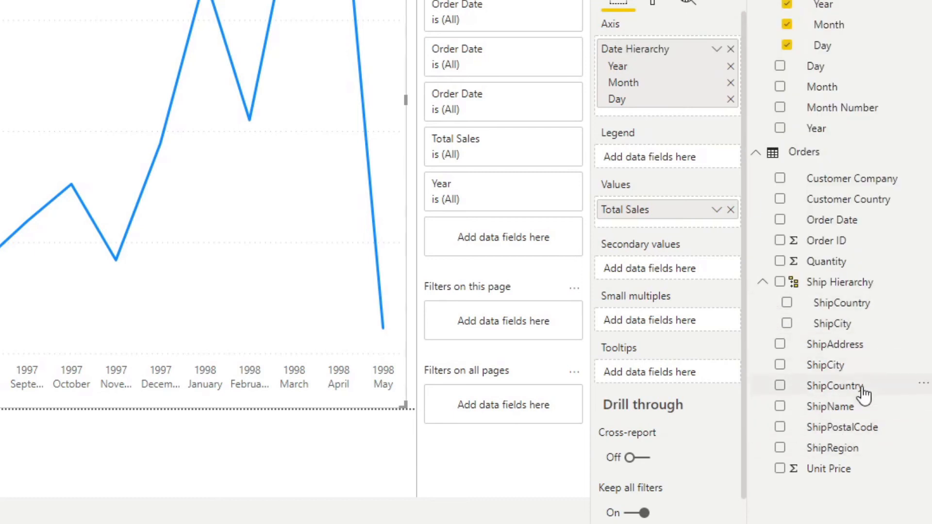
{"action": "right_click", "coordinate": [834, 385]}
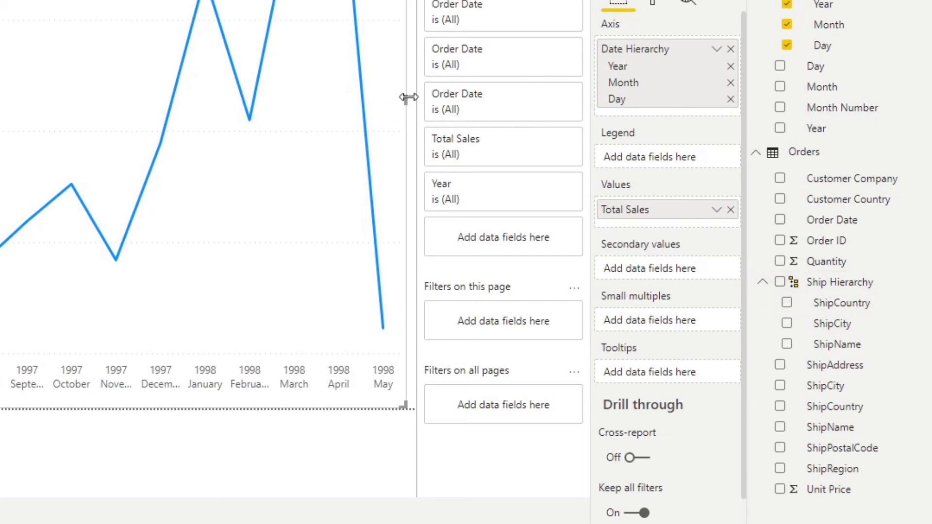
{"action": "scroll", "scroll_direction": "down", "scroll_amount": 3}
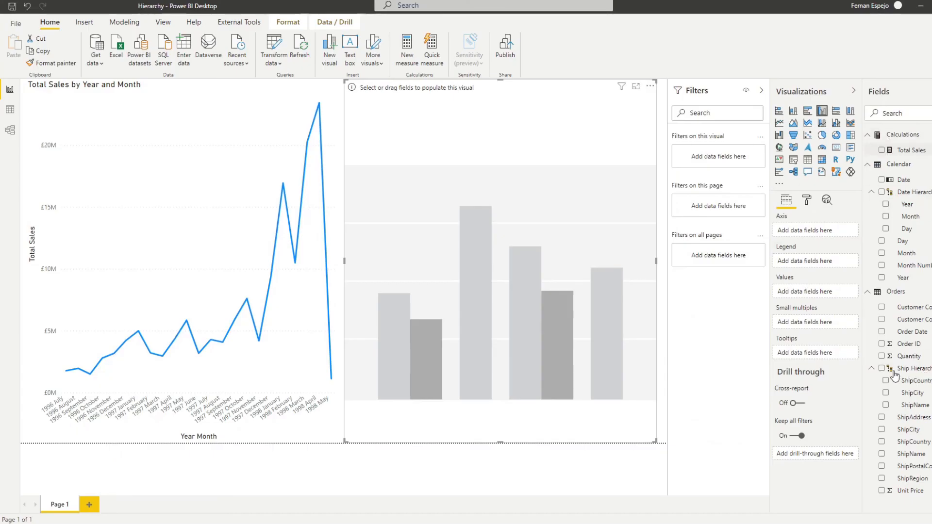
Add a bar chart with Total Sales as values and Ship Hierarchy on the axis
{"action": "left_click", "coordinate": [883, 151]}
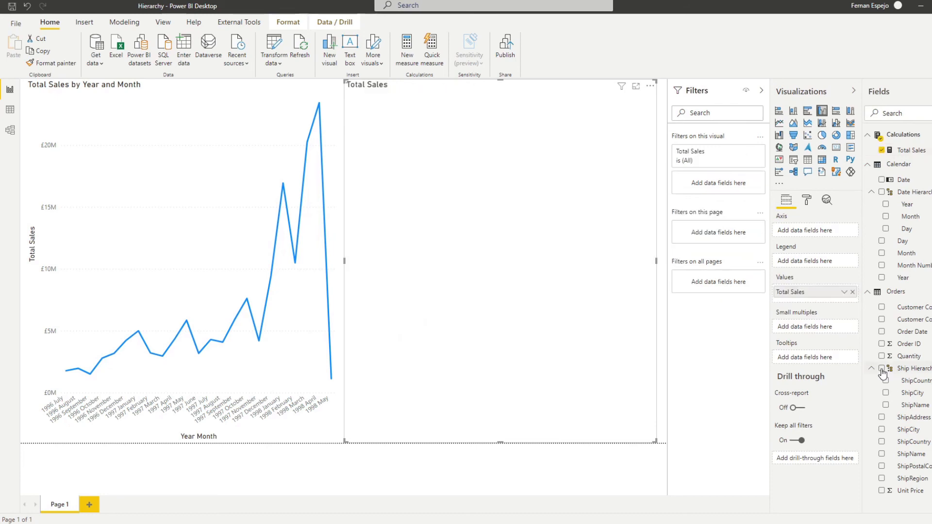
{"action": "left_click", "coordinate": [882, 369]}
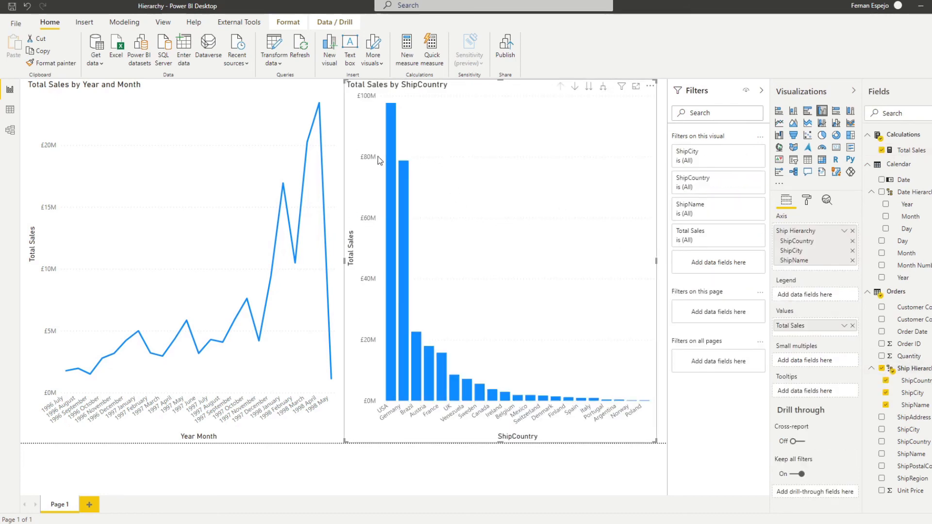
{"action": "mouse_move", "coordinate": [398, 127]}
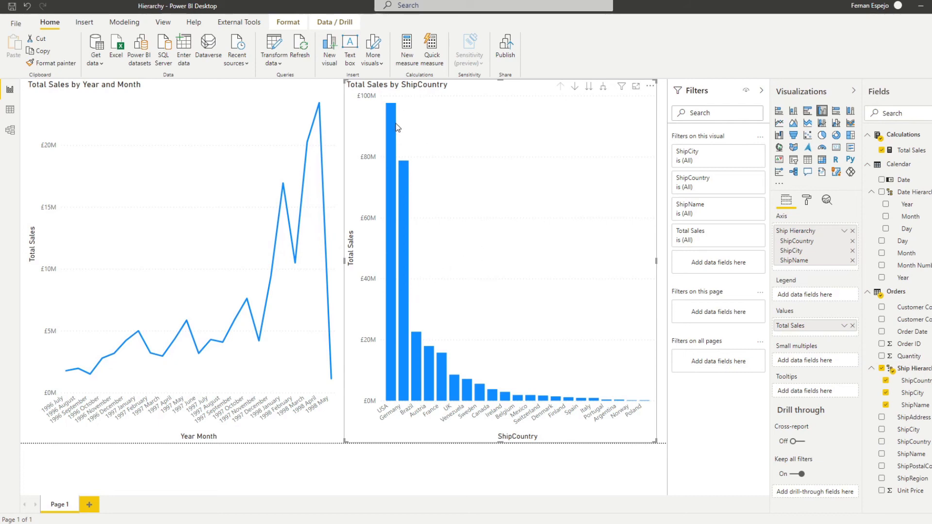
{"action": "mouse_move", "coordinate": [803, 249]}
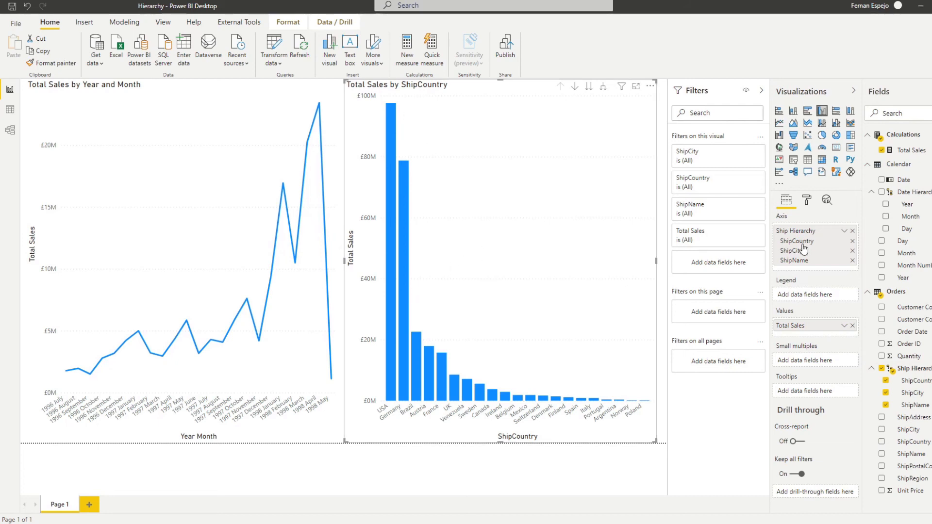
{"action": "mouse_move", "coordinate": [803, 250]}
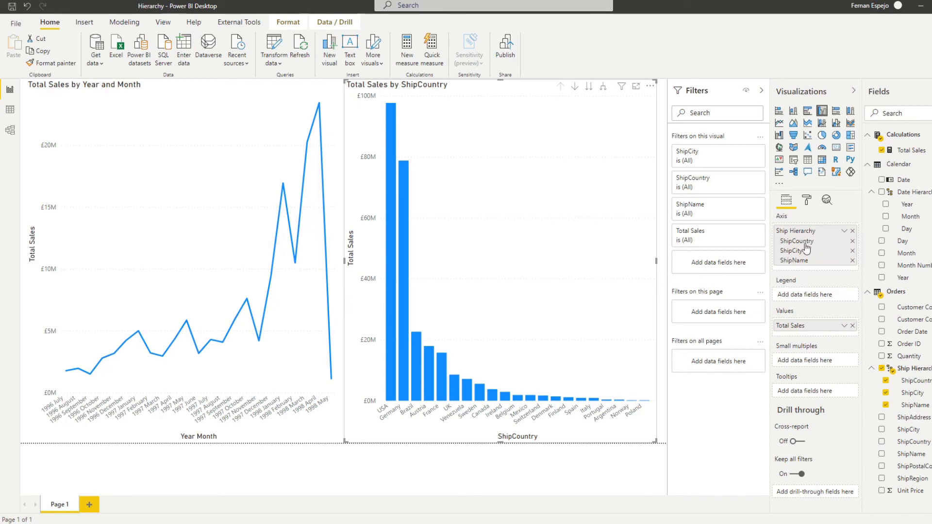
{"action": "mouse_move", "coordinate": [576, 181]}
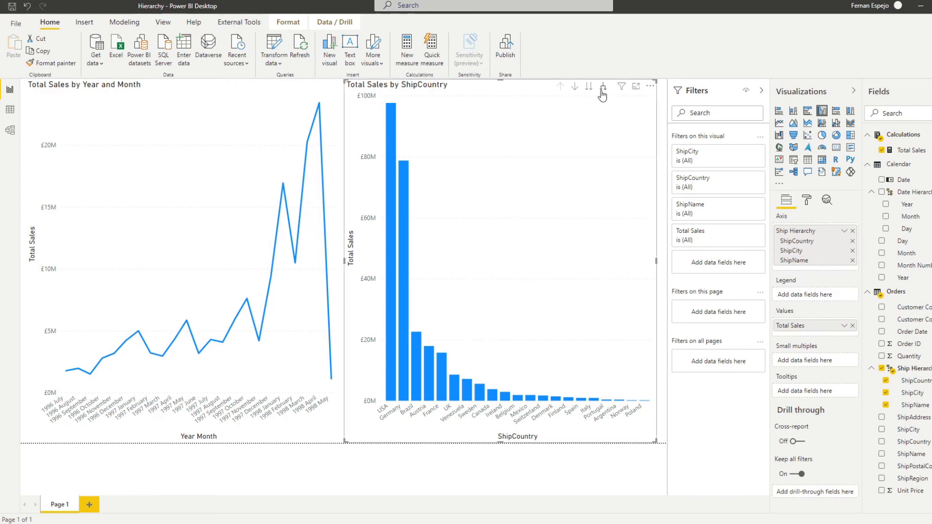
{"action": "mouse_move", "coordinate": [672, 269]}
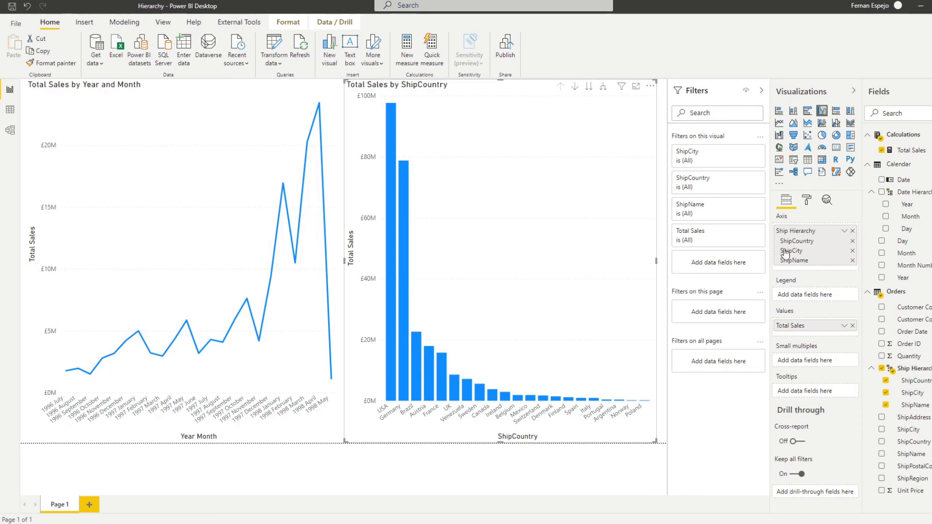
{"action": "mouse_move", "coordinate": [664, 245]}
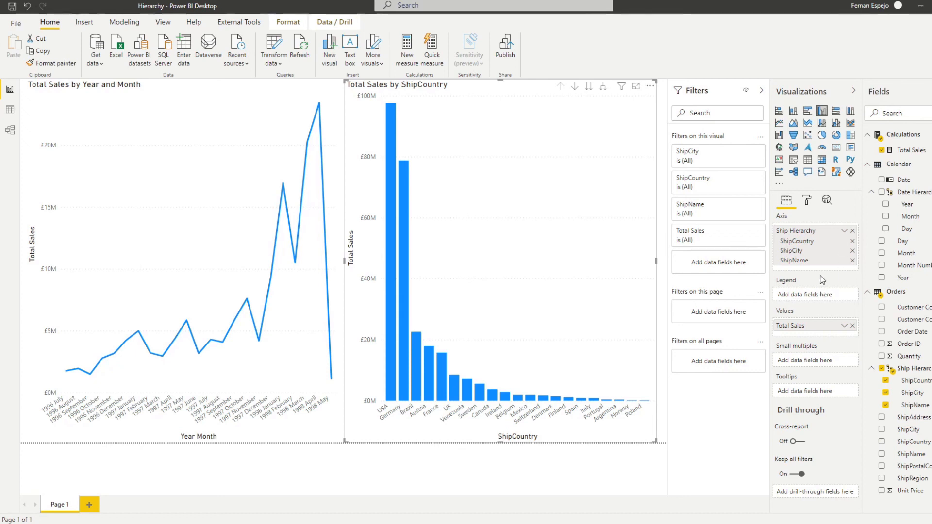
{"action": "mouse_move", "coordinate": [819, 295]}
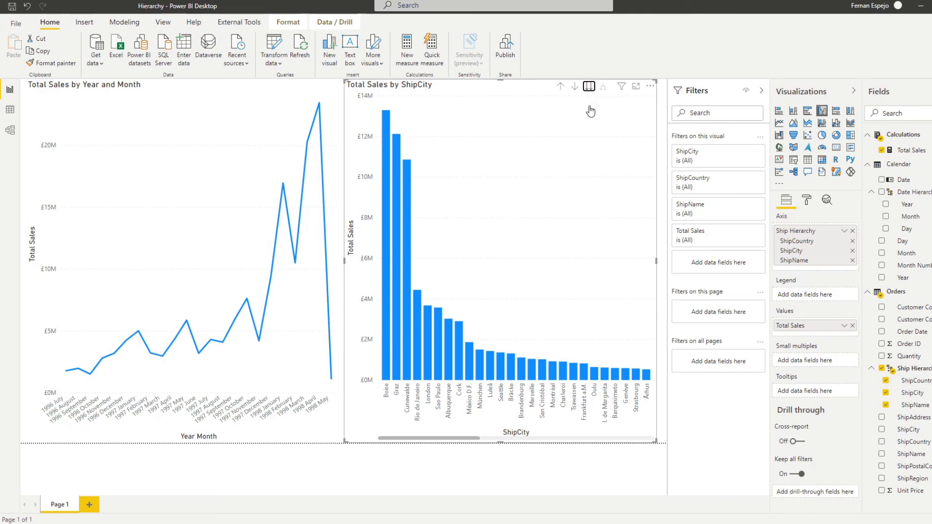
Drill the bar chart down to the ShipName level of the hierarchy
{"action": "left_click", "coordinate": [588, 87]}
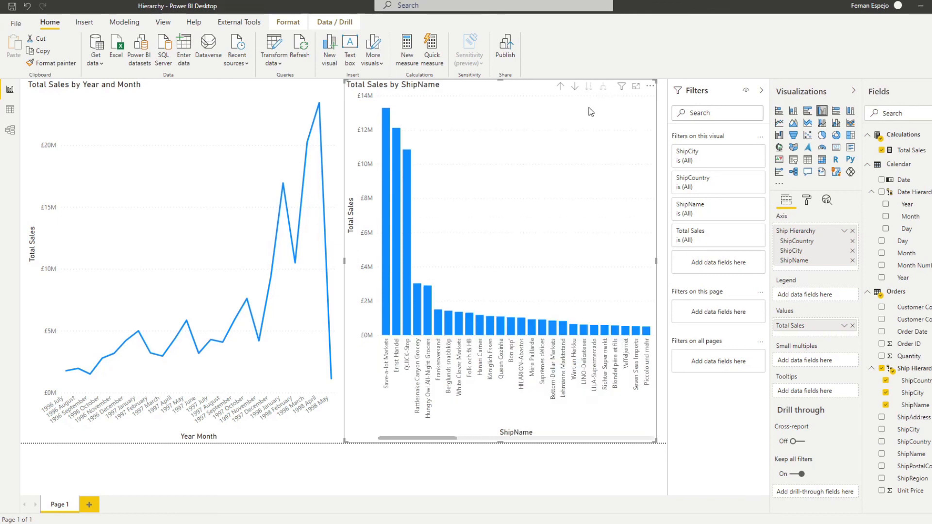
{"action": "mouse_move", "coordinate": [707, 281]}
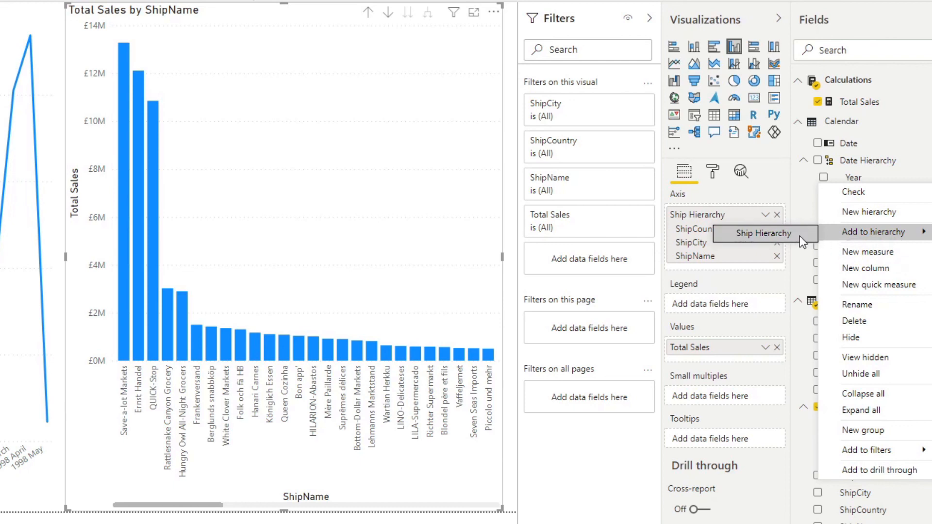
Add ShipAddress to Ship Hierarchy, refresh it on the axis, and expand to ShipCountry and ShipCity
{"action": "left_click", "coordinate": [763, 232]}
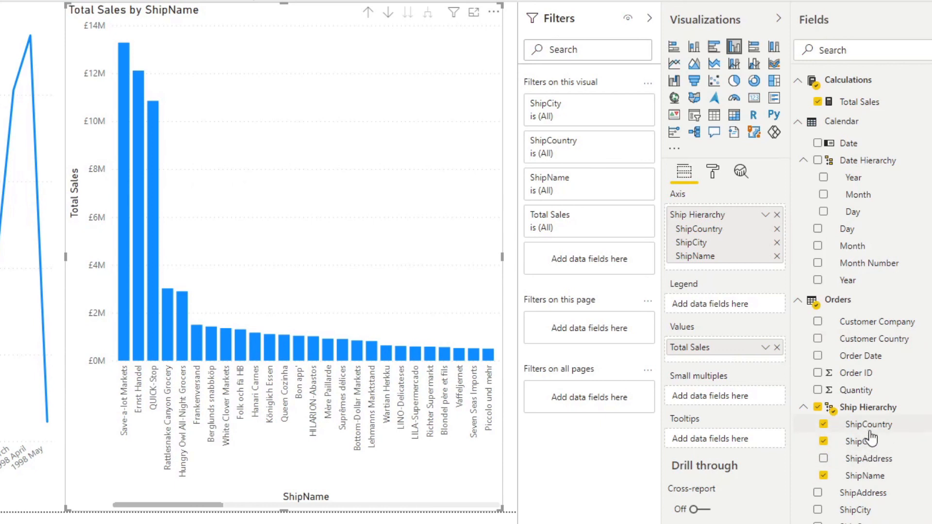
{"action": "mouse_move", "coordinate": [862, 440]}
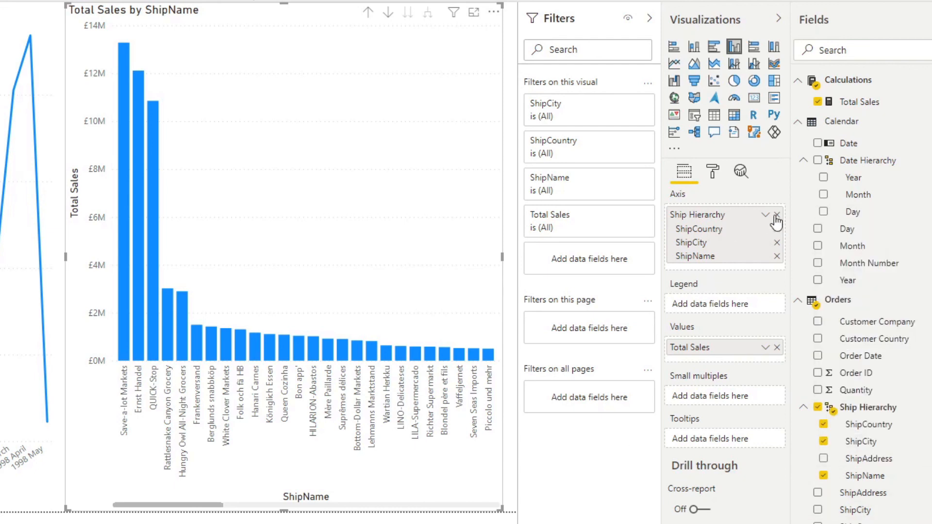
{"action": "left_click", "coordinate": [776, 215]}
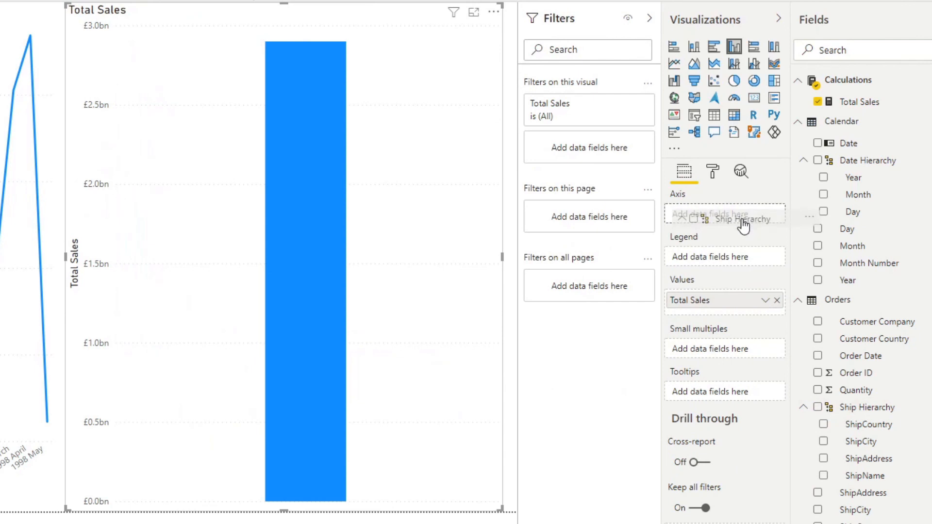
{"action": "left_click", "coordinate": [738, 218]}
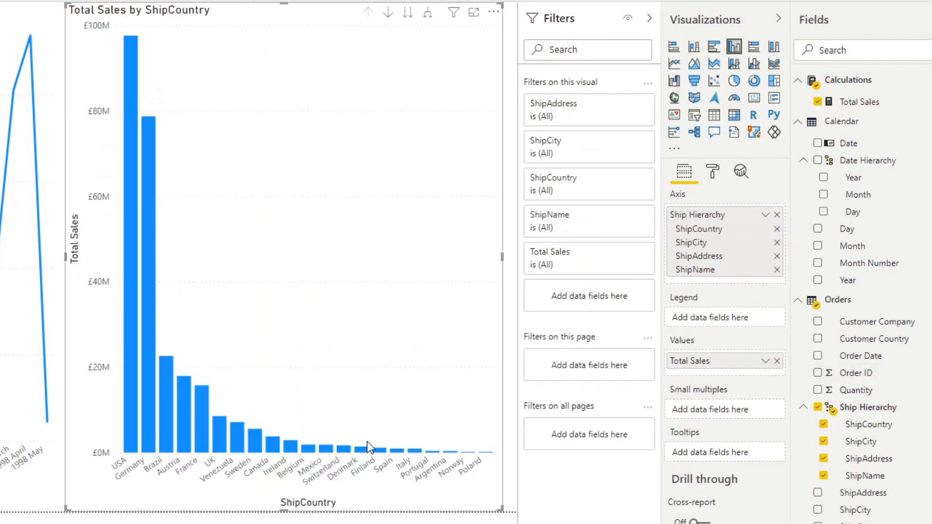
{"action": "left_click", "coordinate": [427, 11]}
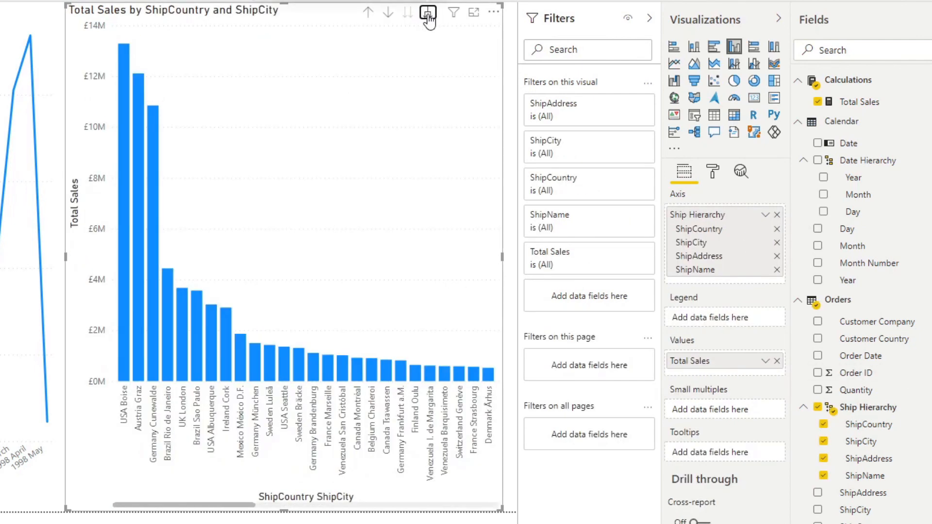